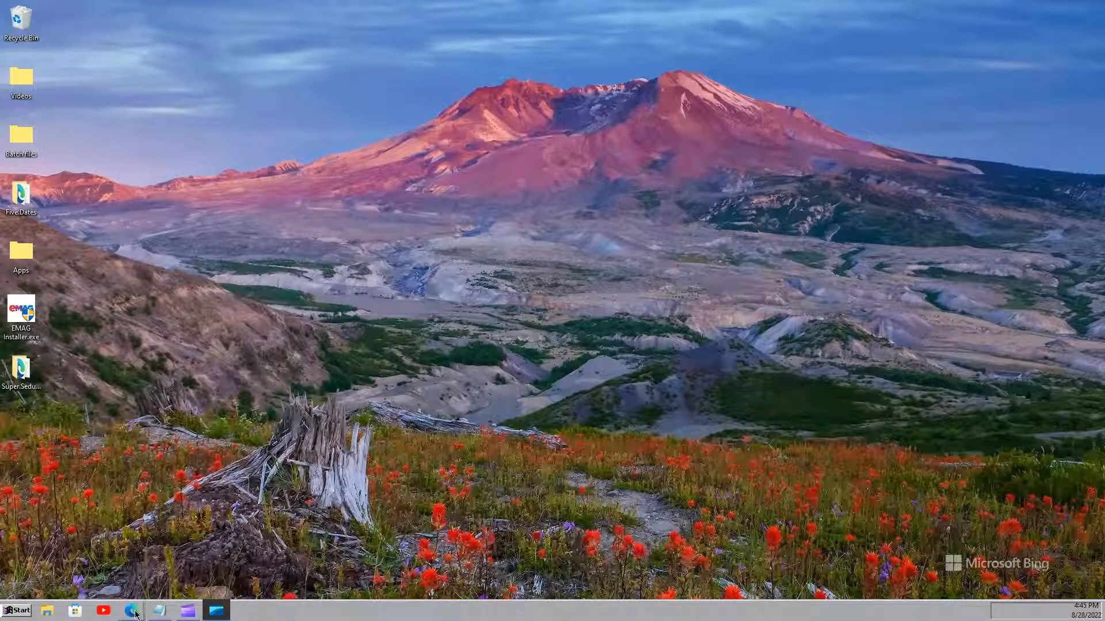
# Put the browser away and launch Oracle VM VirtualBox from the desktop Apps folder
pyautogui.click(131, 610)
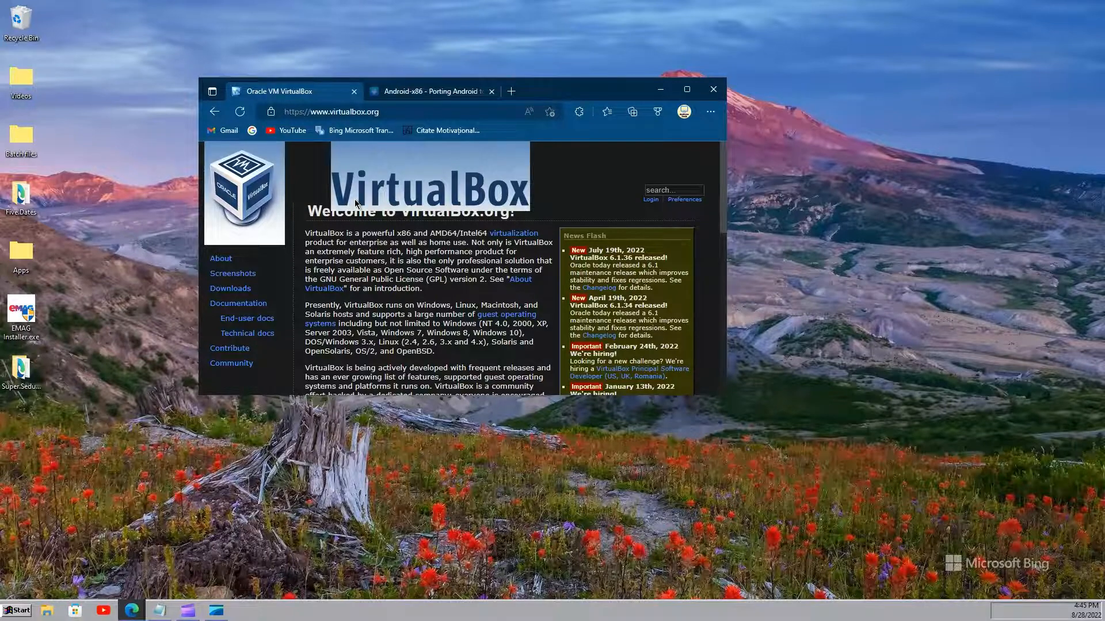
pyautogui.click(430, 91)
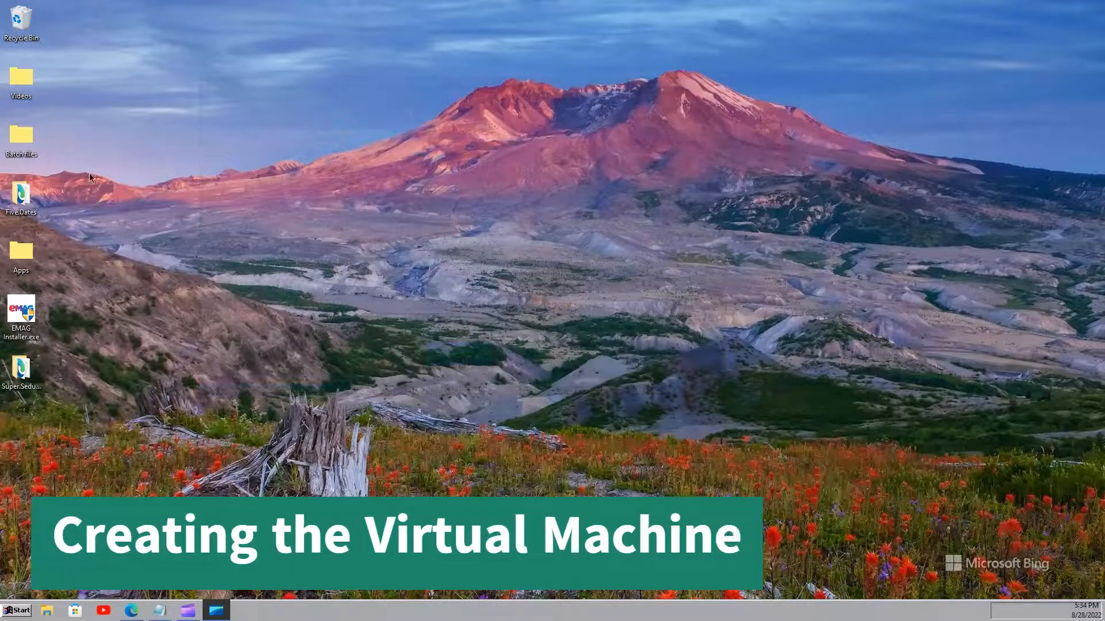
pyautogui.doubleClick(21, 254)
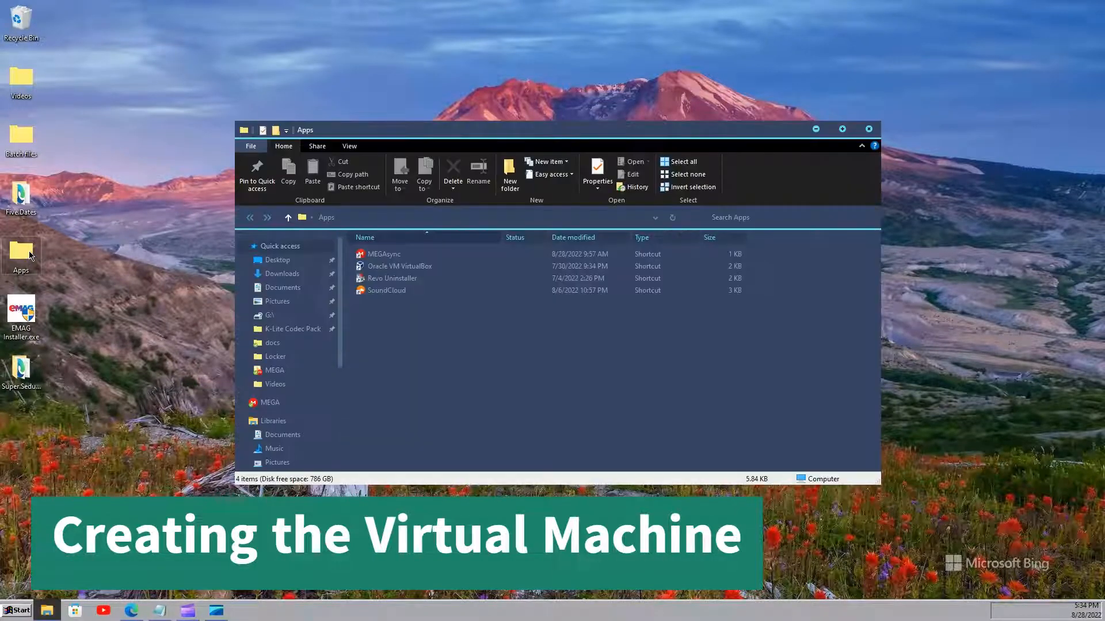
pyautogui.click(400, 267)
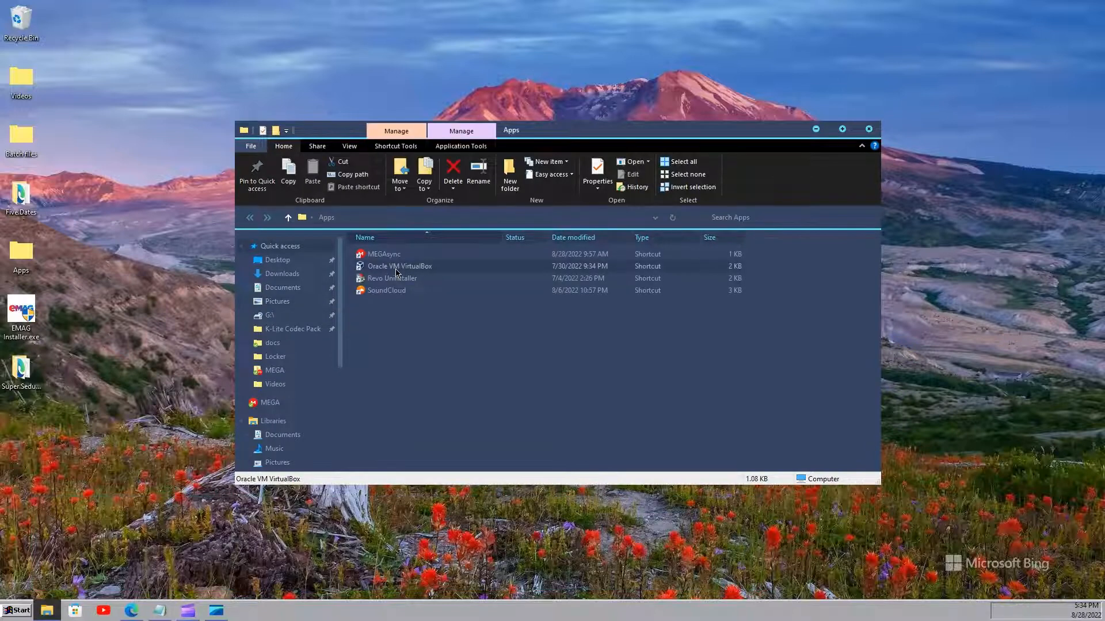
pyautogui.doubleClick(399, 266)
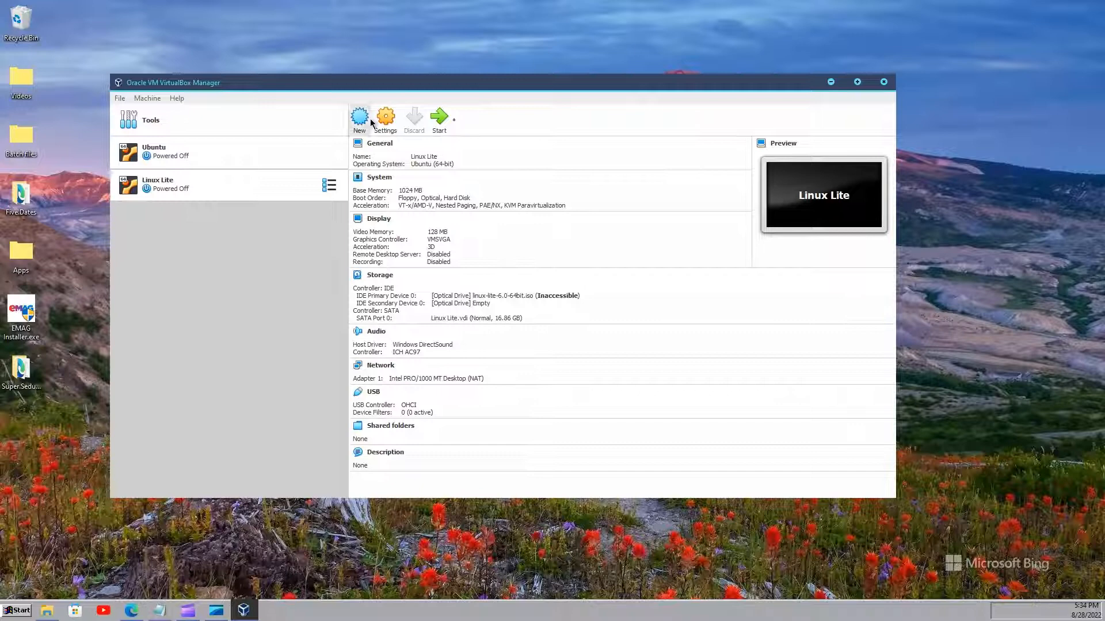
# Create a new VM named Android, type Linux, version Linux 2.6 / 3.x / 4.x (64-bit)
pyautogui.click(359, 120)
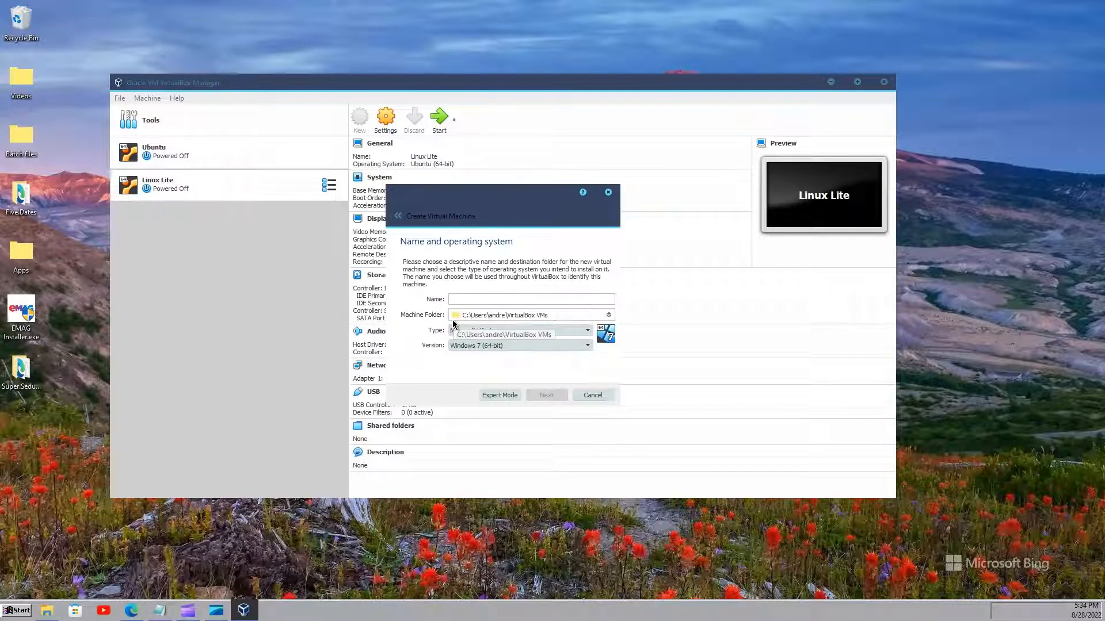
pyautogui.write('Android')
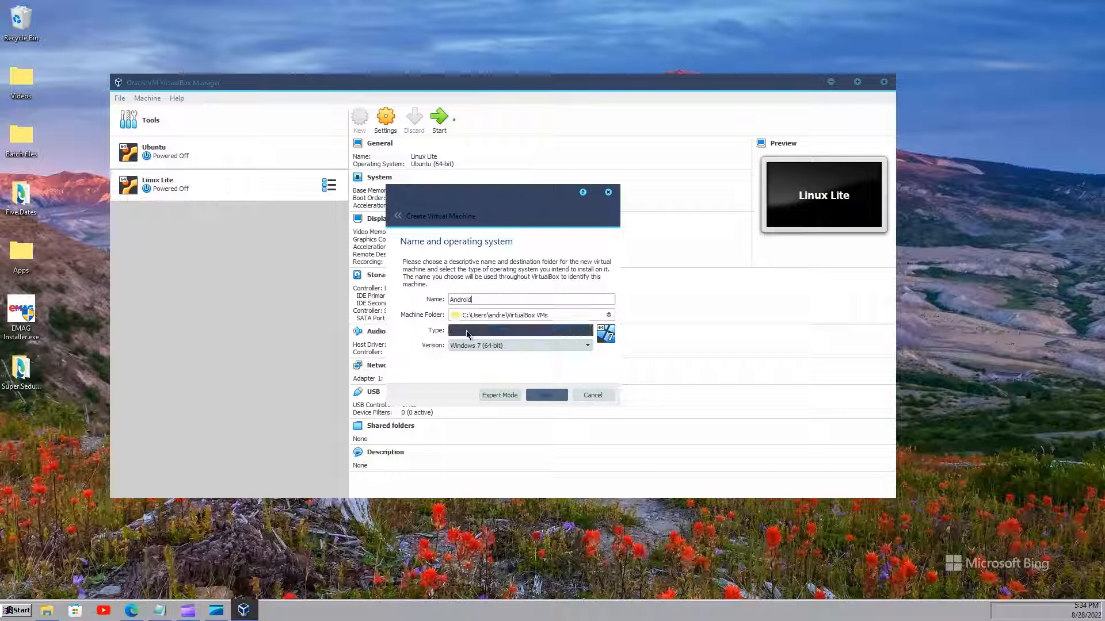
pyautogui.click(520, 330)
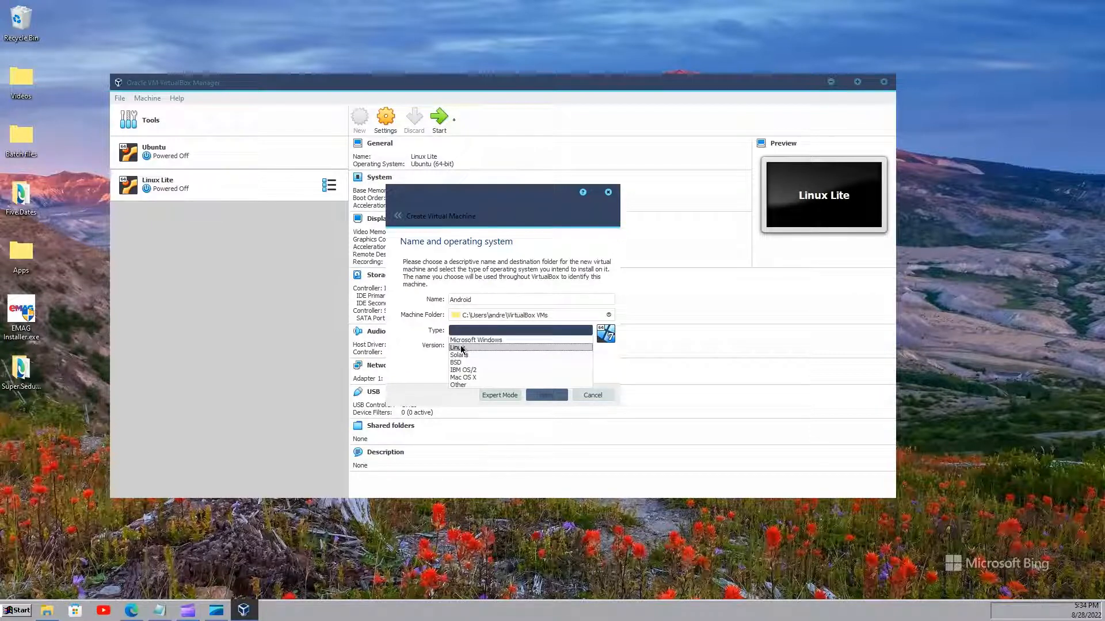
pyautogui.click(458, 347)
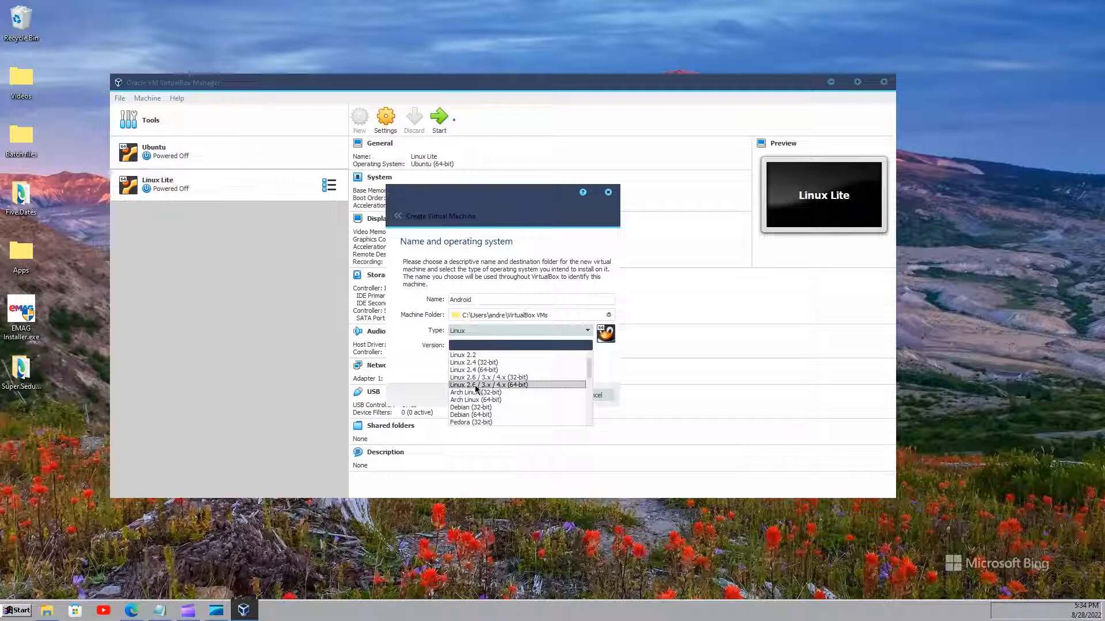
pyautogui.click(489, 385)
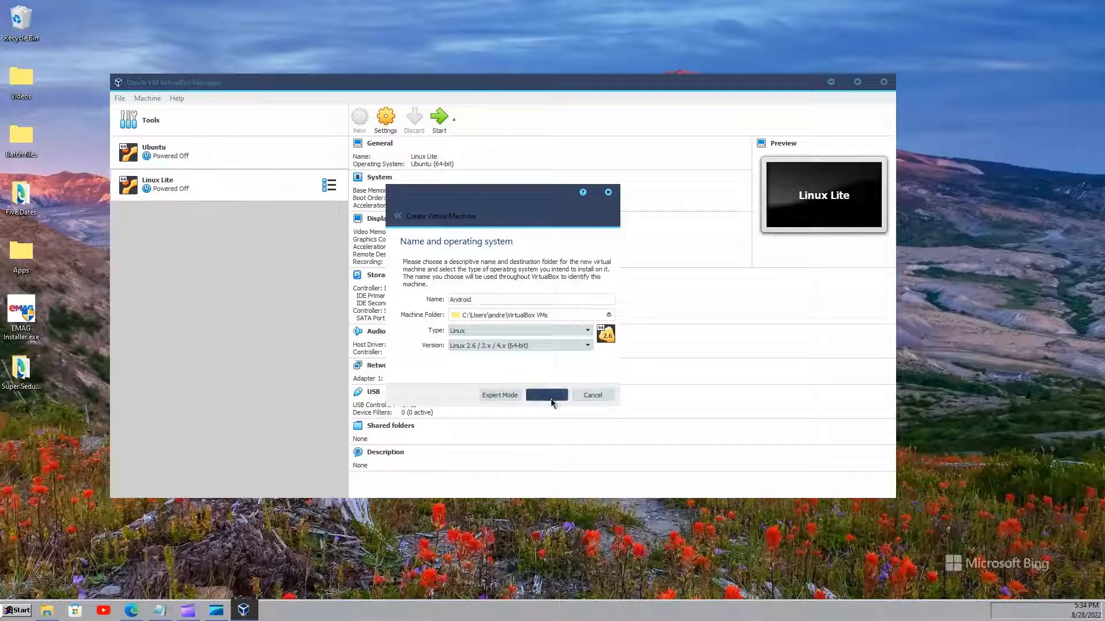
pyautogui.click(546, 395)
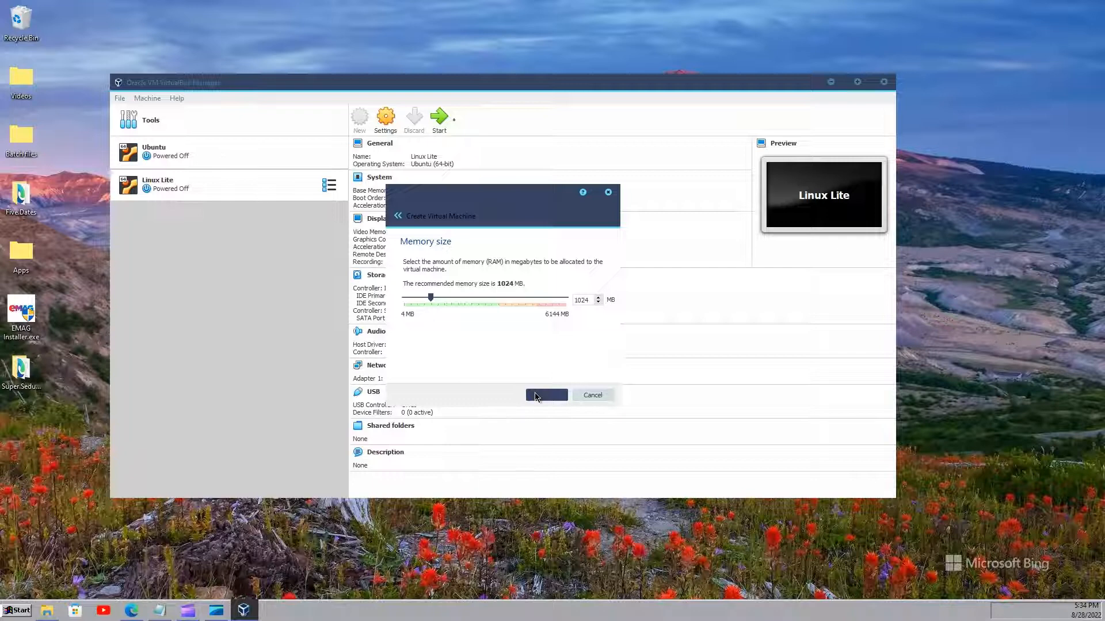
pyautogui.moveTo(509, 398)
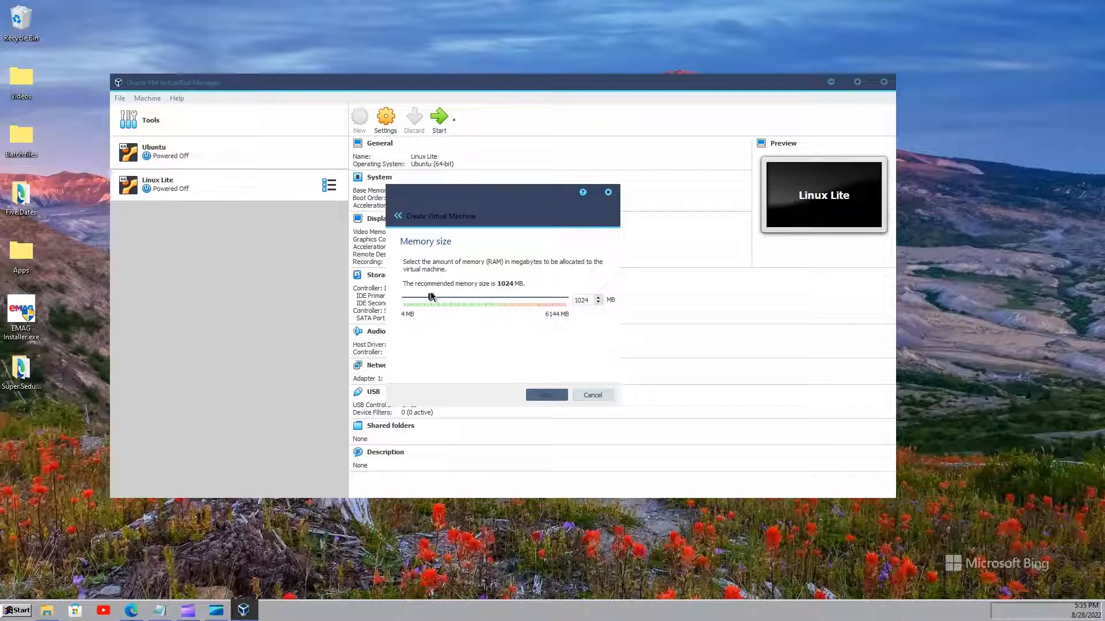
# Set the Android machine's memory to 2048 MB
pyautogui.moveTo(431, 296); pyautogui.dragTo(455, 295)
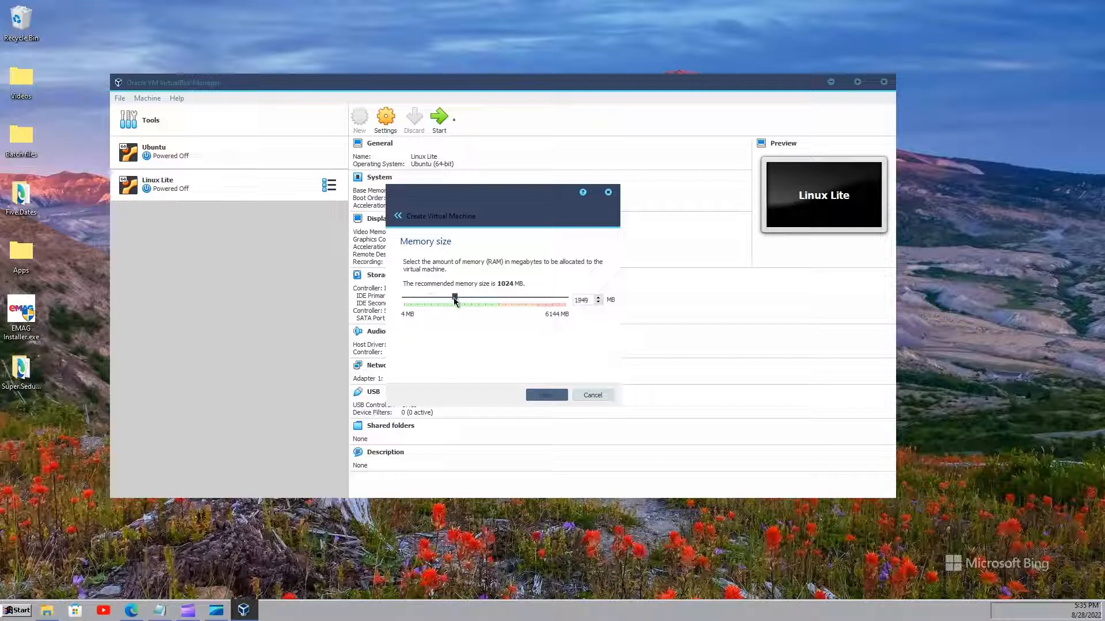
pyautogui.moveTo(454, 297); pyautogui.dragTo(458, 297)
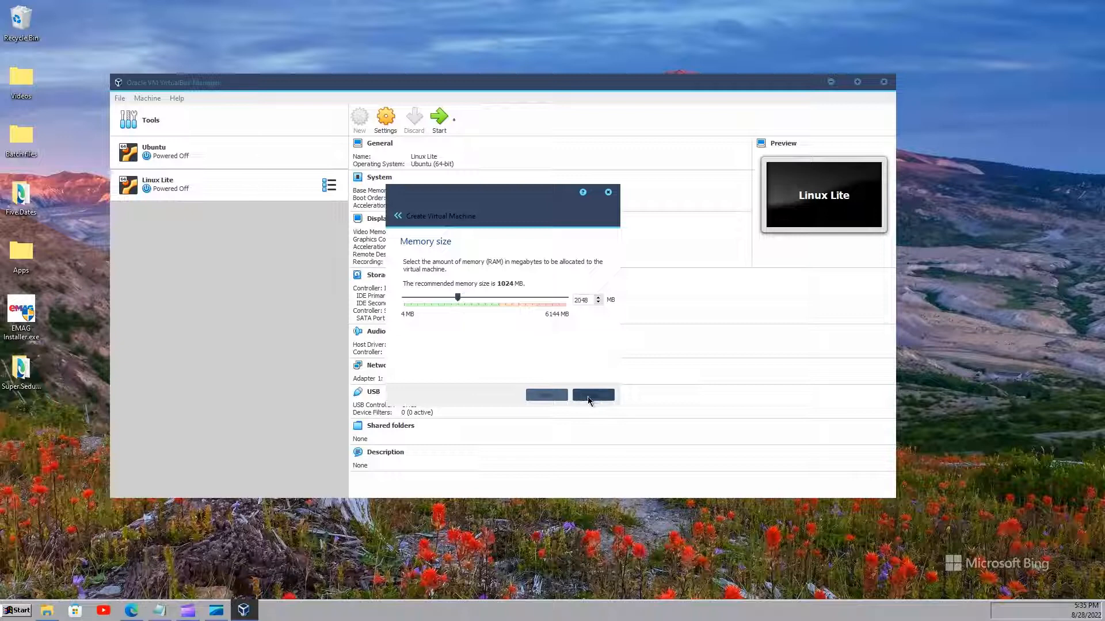
pyautogui.click(593, 394)
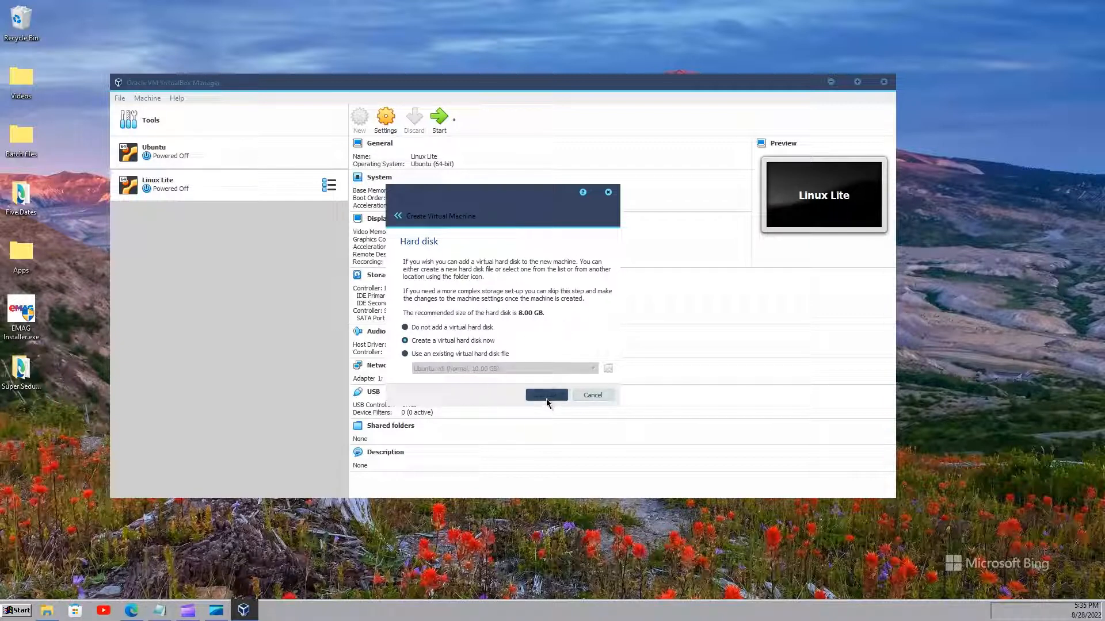
# Create a new dynamically allocated 8 GB VDI hard disk for the machine
pyautogui.click(545, 394)
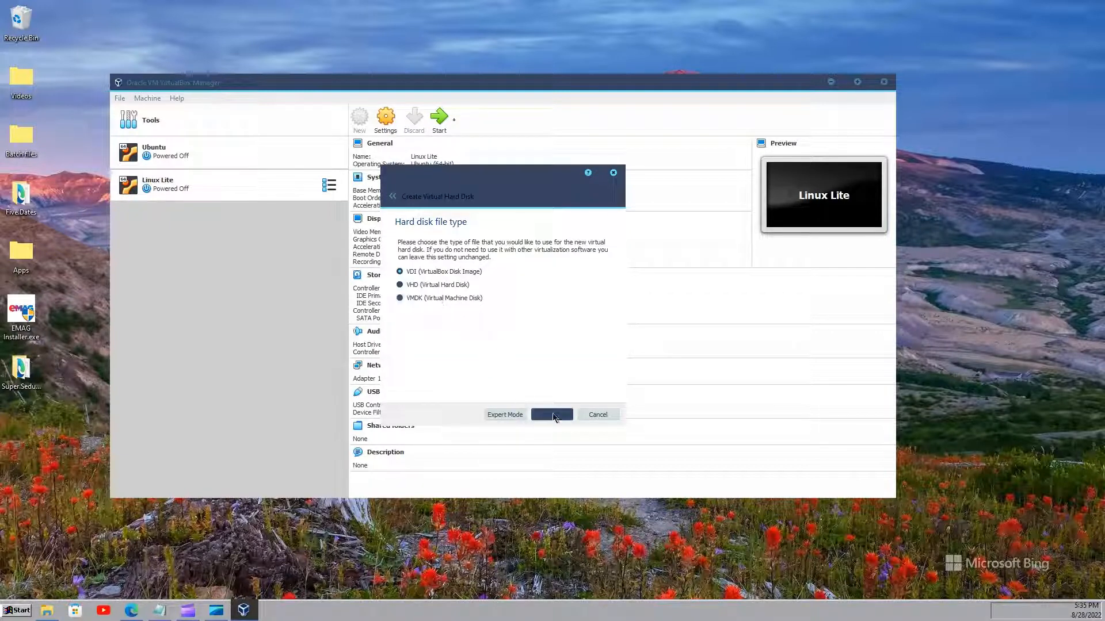
pyautogui.click(552, 414)
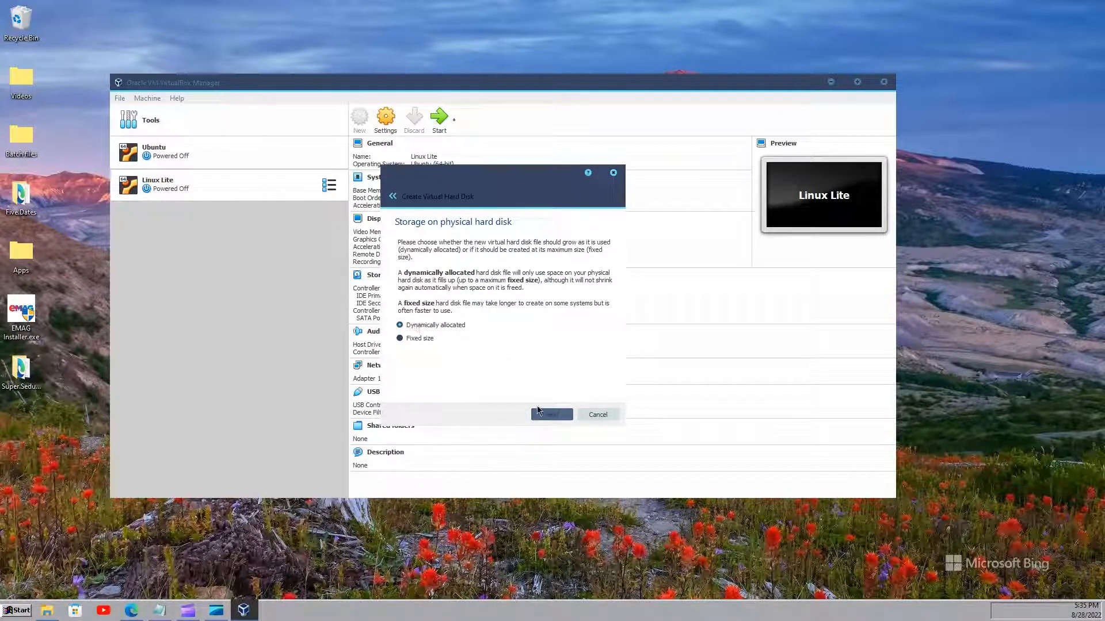
pyautogui.click(552, 414)
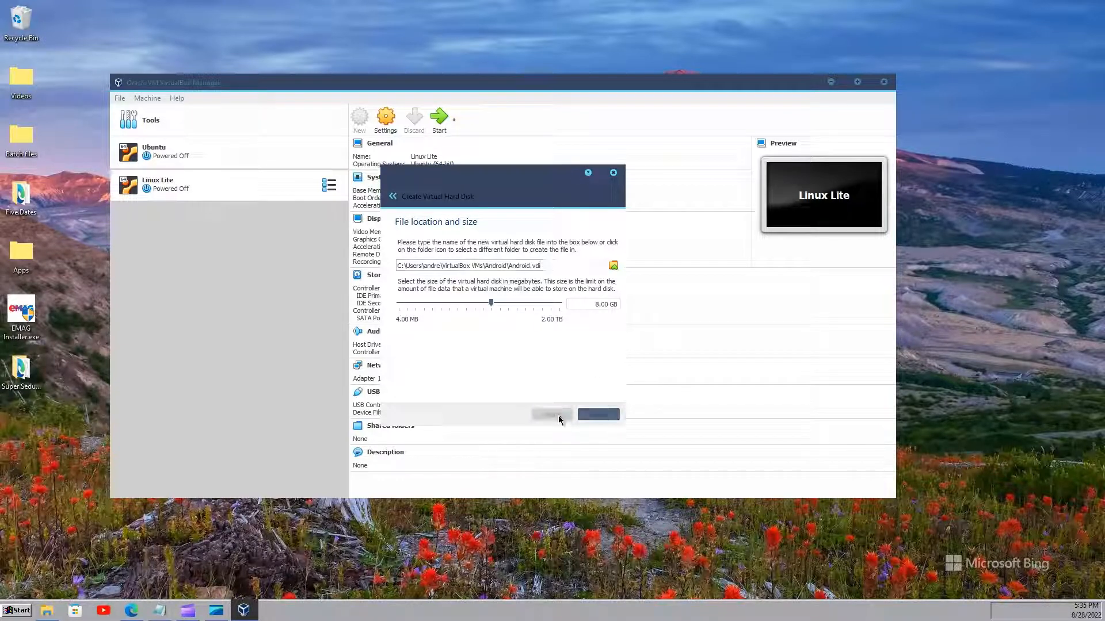
pyautogui.click(599, 414)
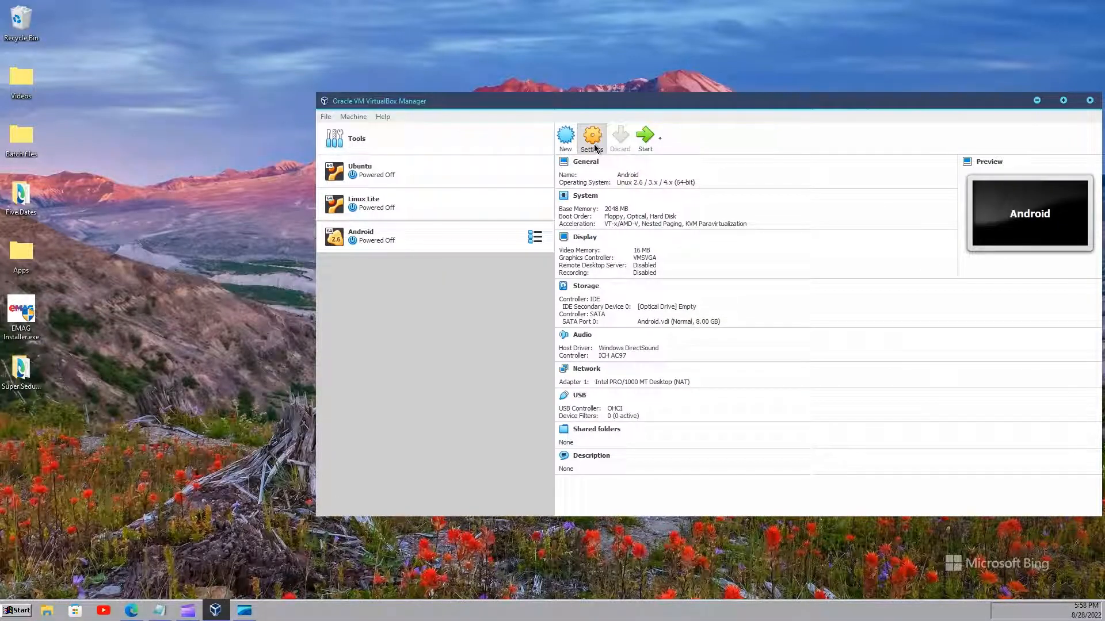
# Attach the Android-x86 9.0 ISO to the optical drive, then start the Android VM
pyautogui.click(590, 138)
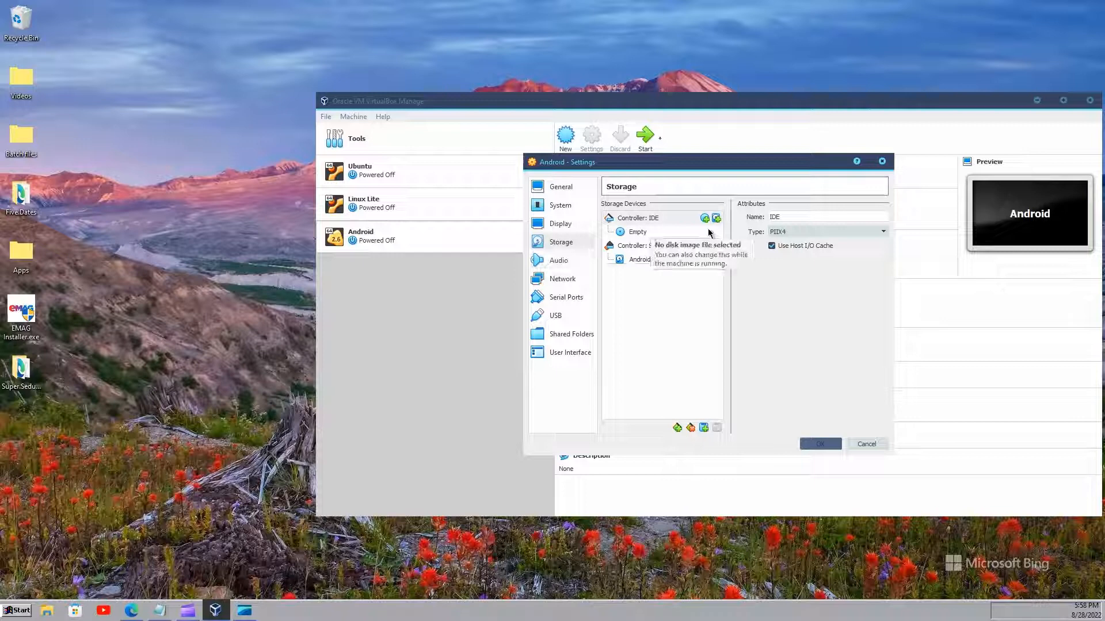
pyautogui.click(716, 218)
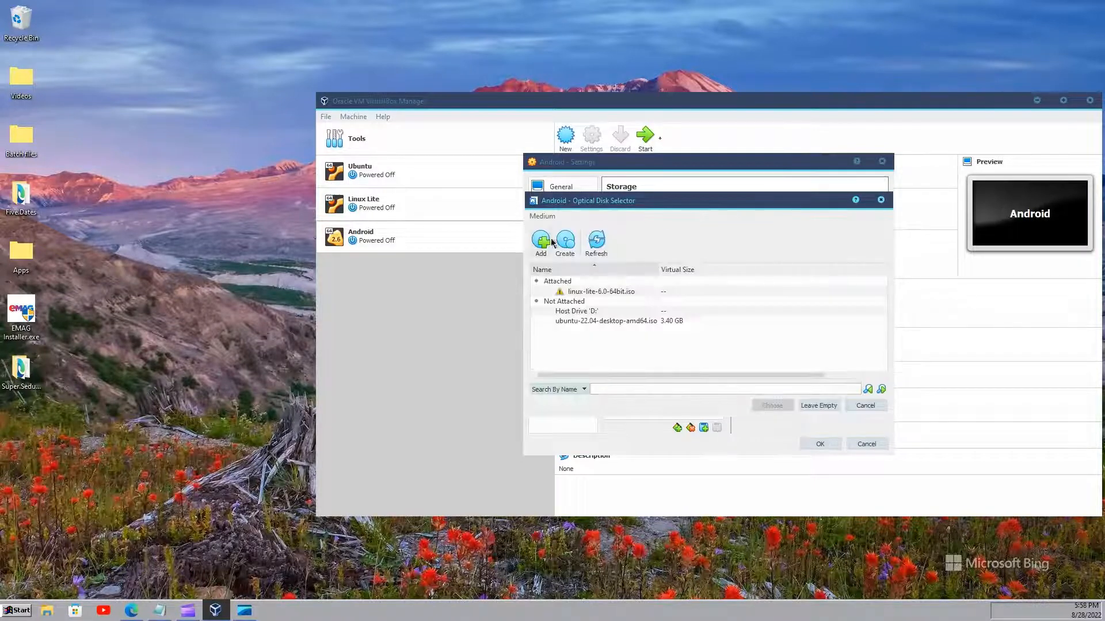
pyautogui.click(540, 242)
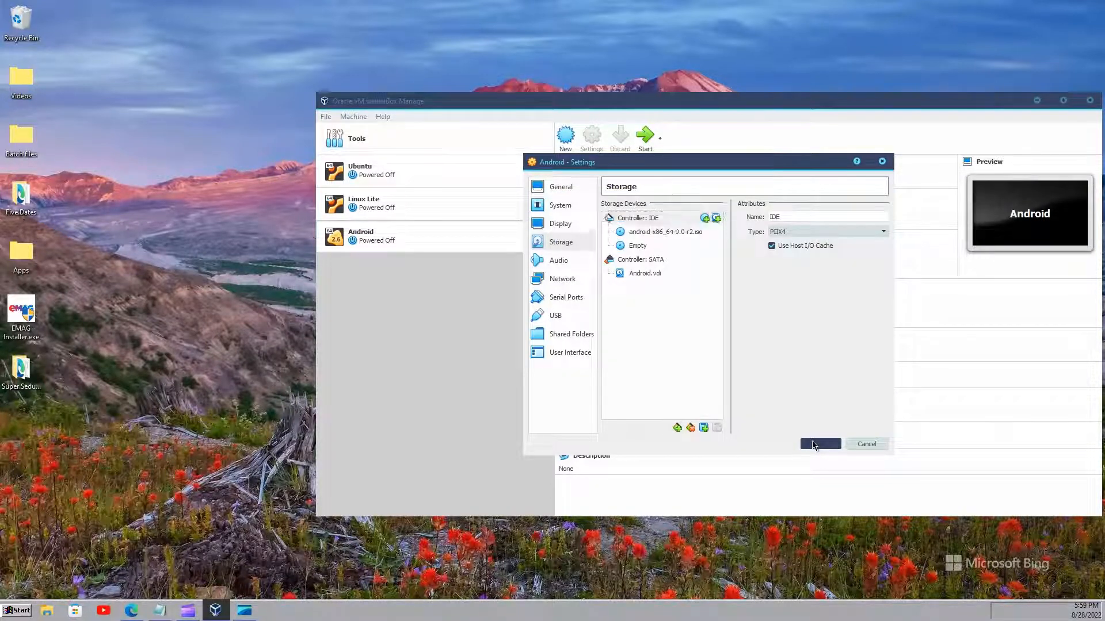
pyautogui.click(819, 443)
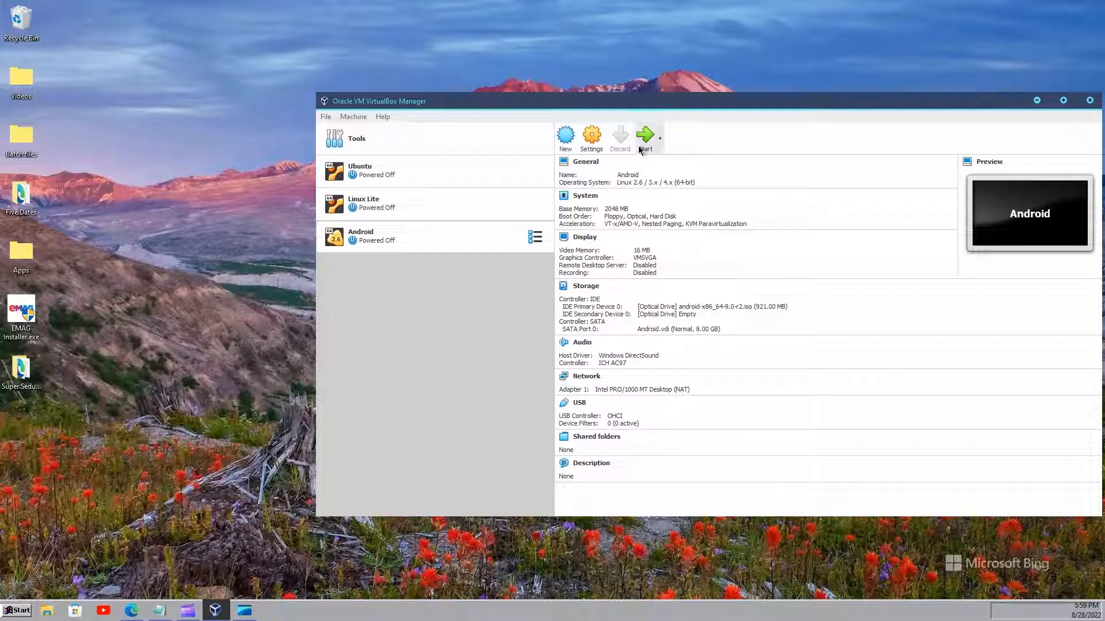
pyautogui.click(645, 138)
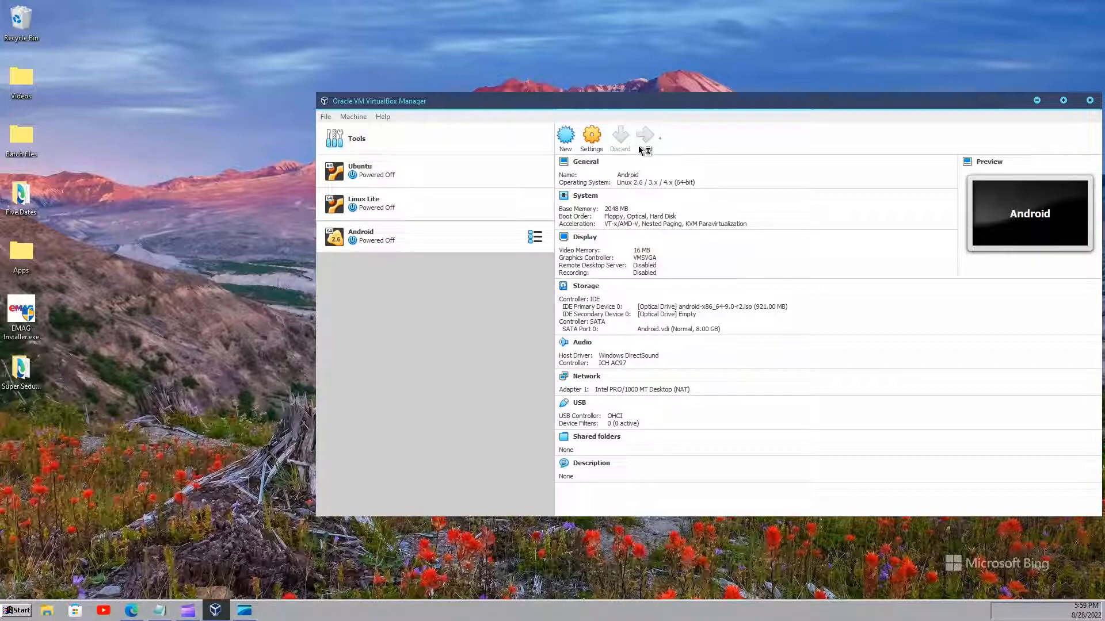
# Boot 'Install Android-x86 to harddisk', choose Create/Modify partitions and decline GPT
pyautogui.click(644, 135)
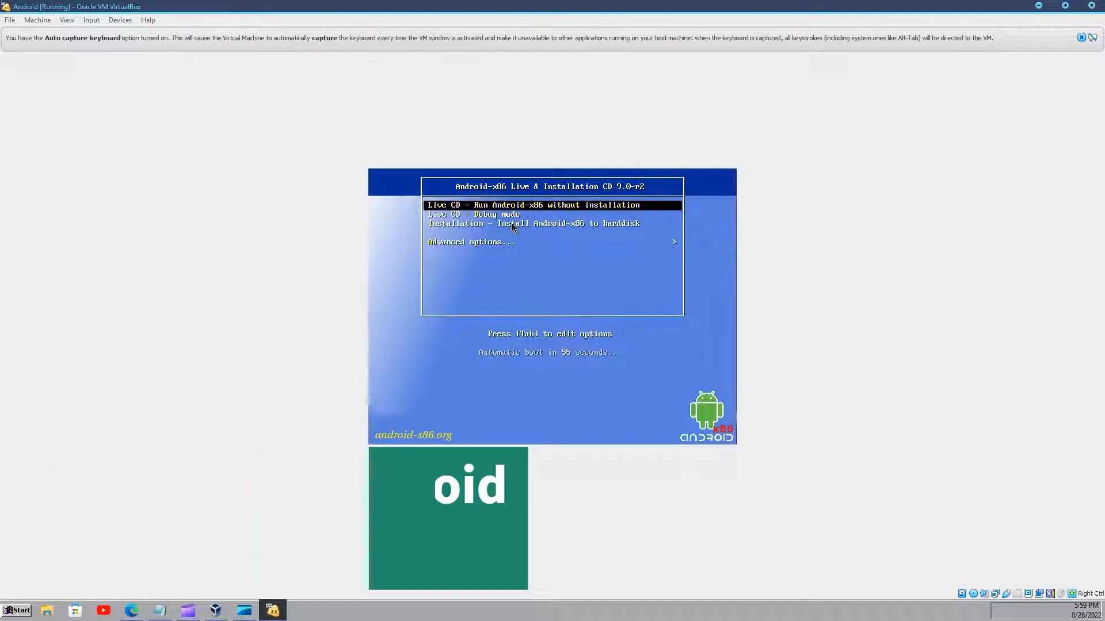
pyautogui.press('Down')
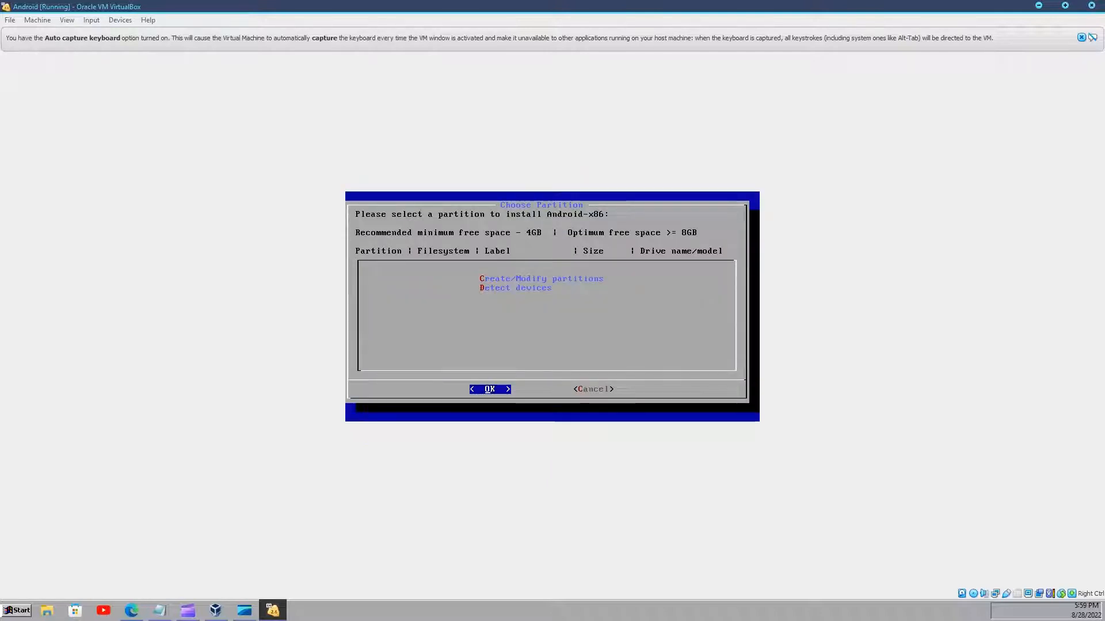
pyautogui.click(489, 389)
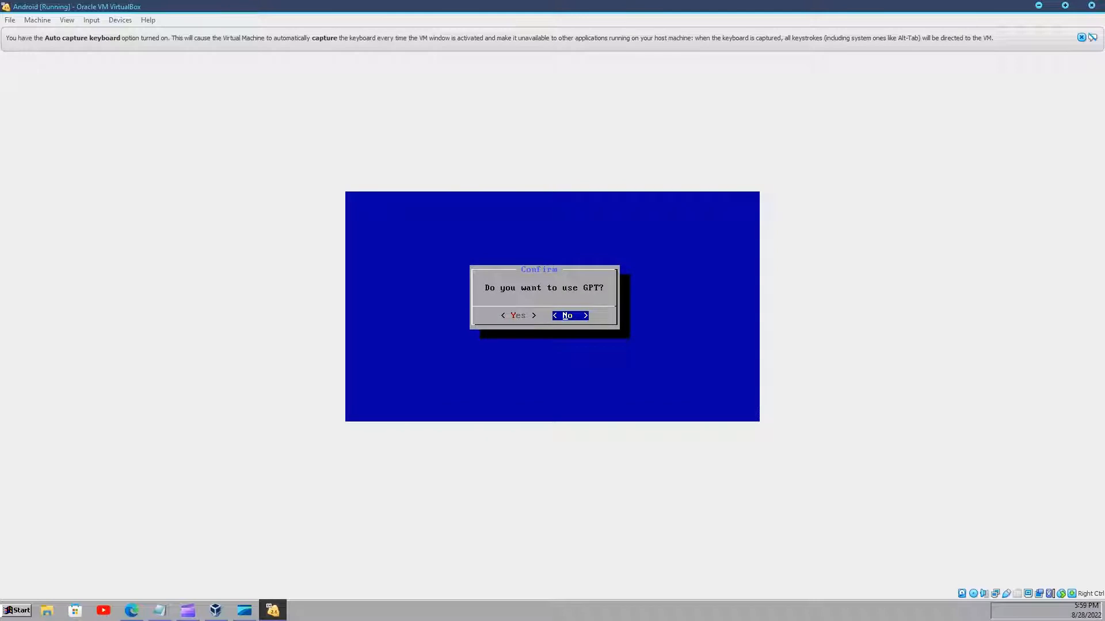
pyautogui.click(566, 314)
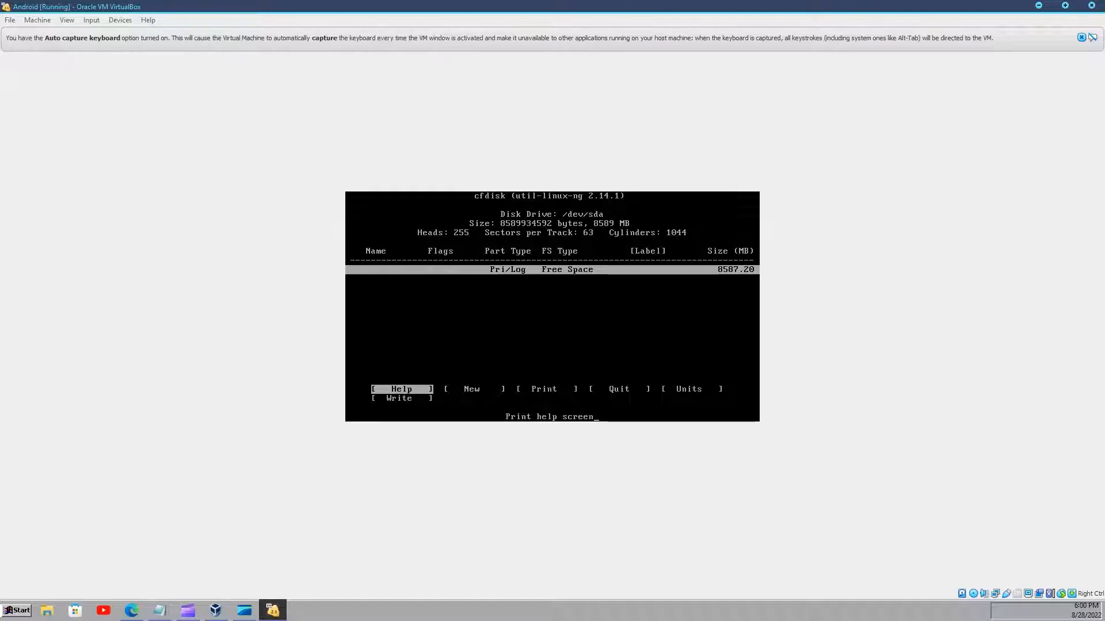
# In cfdisk, create bootable 8 GB primary partition sda1, write it, and quit
pyautogui.press('Right')
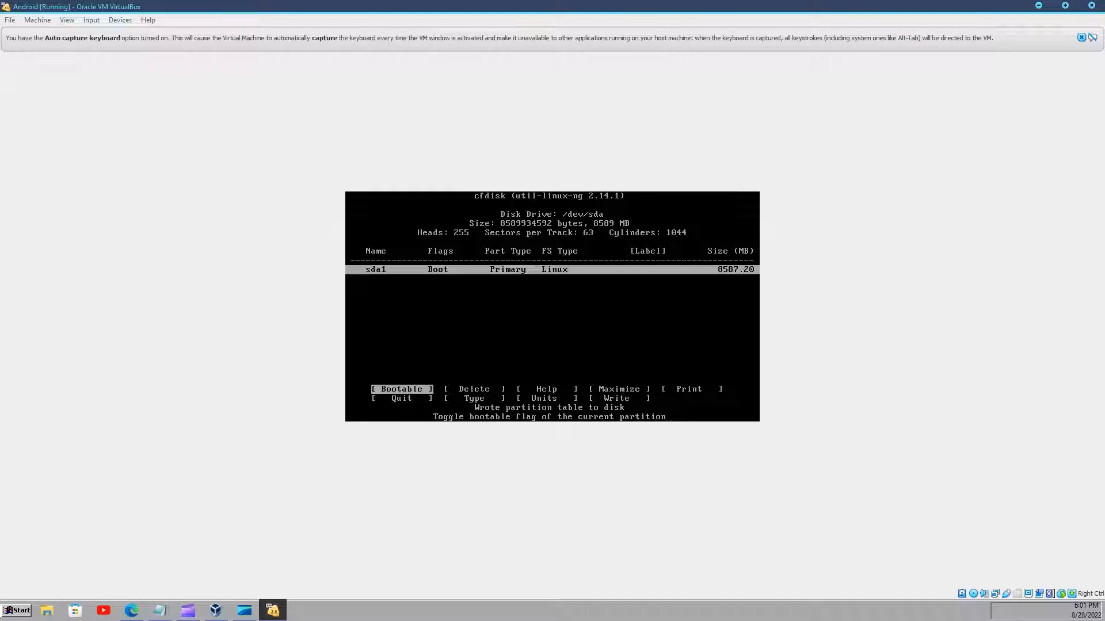
pyautogui.press('Right')
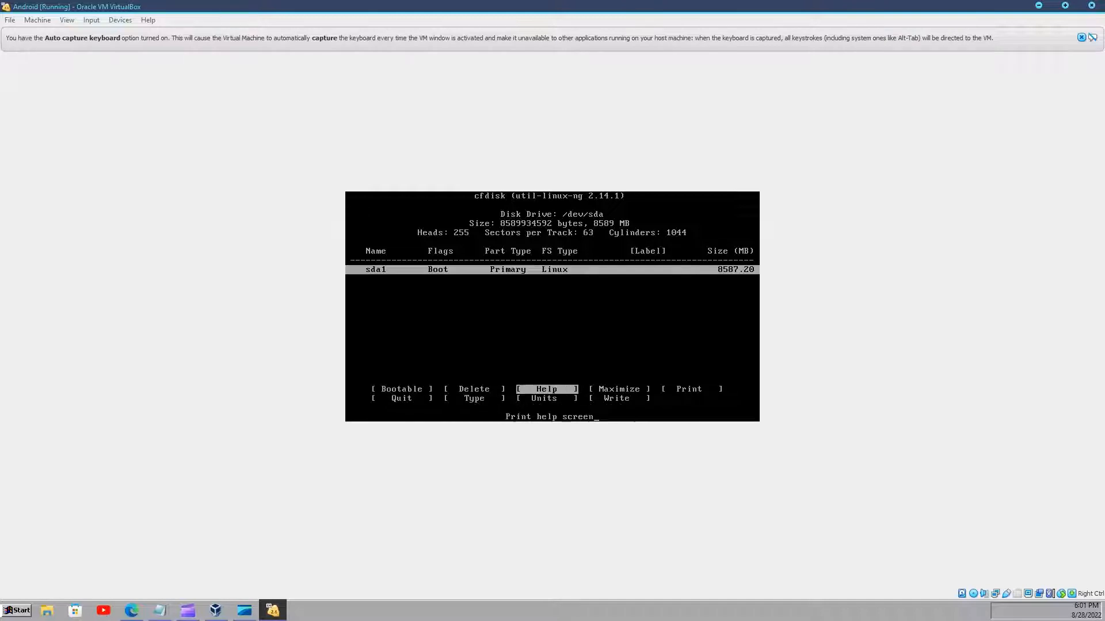
pyautogui.press('Left')
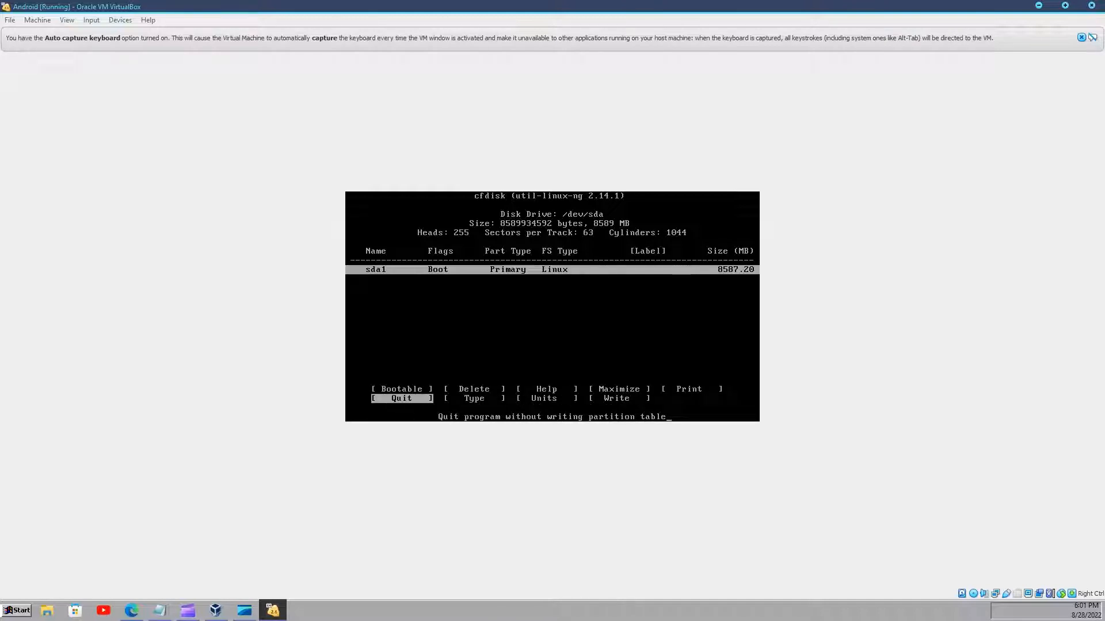
pyautogui.press('Return')
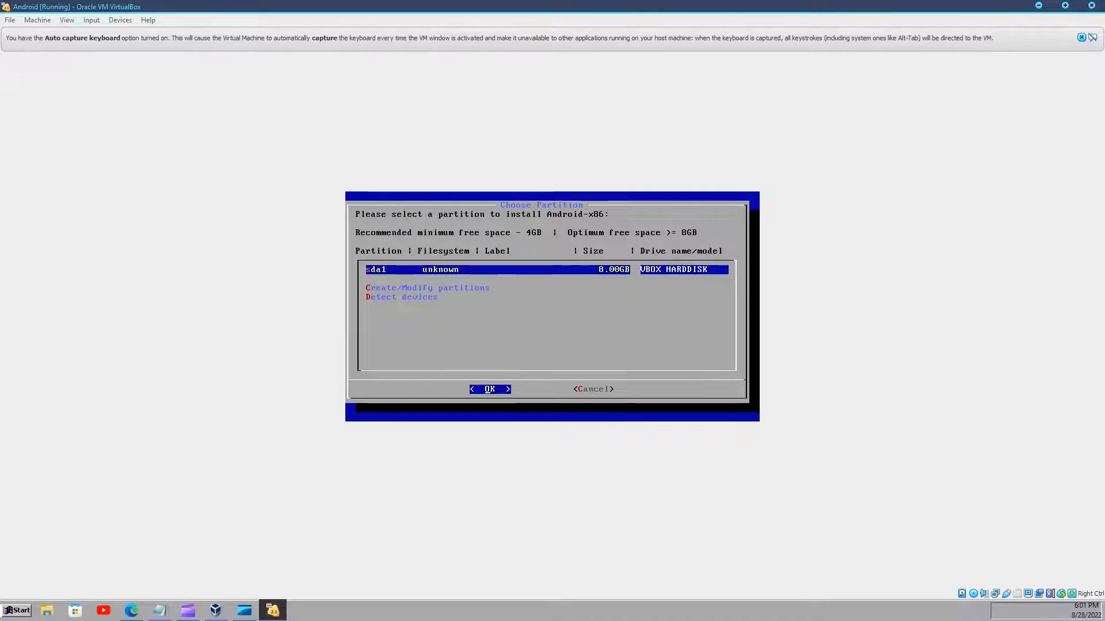
# Choose sda1 as the install target and ext4 from the filesystem list
pyautogui.click(489, 389)
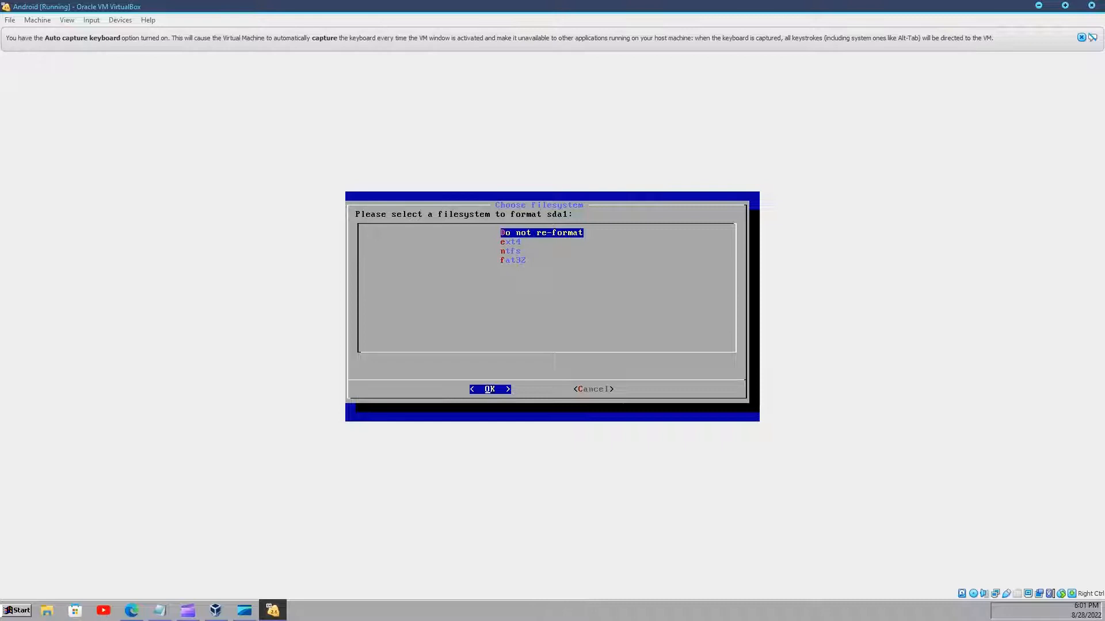
pyautogui.press('Down')
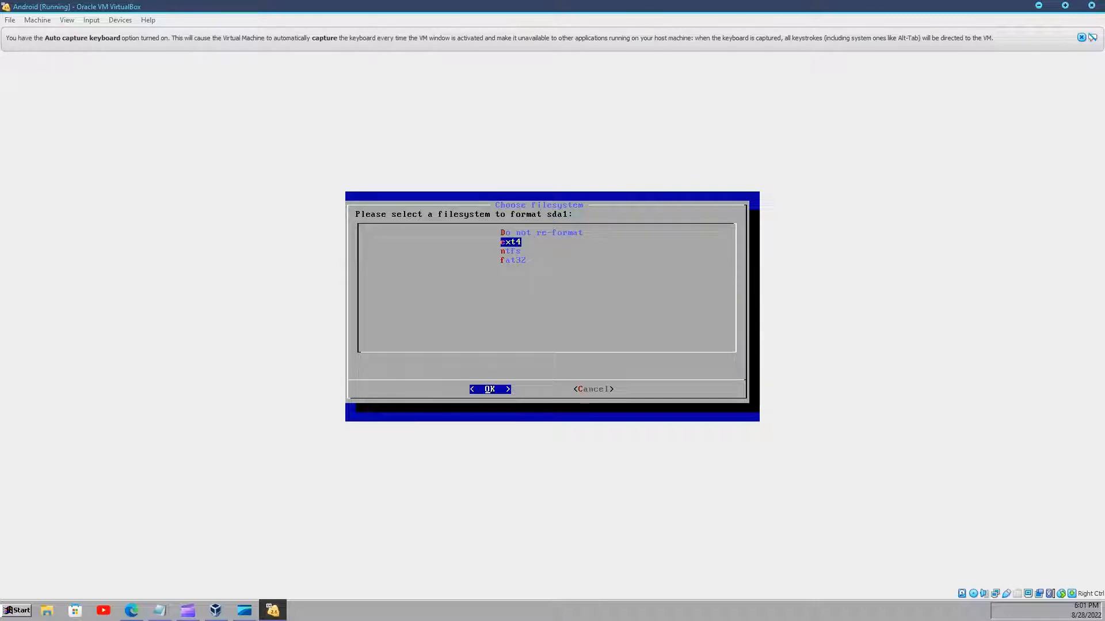
pyautogui.click(489, 389)
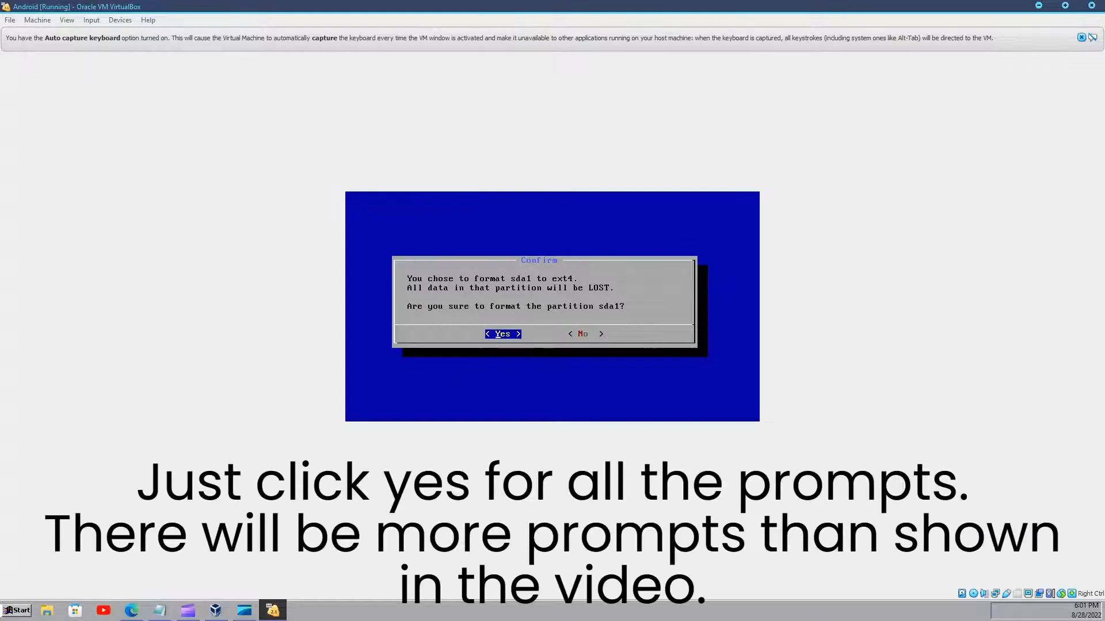
# Confirm formatting sda1 as ext4 so the installation runs to completion
pyautogui.click(502, 333)
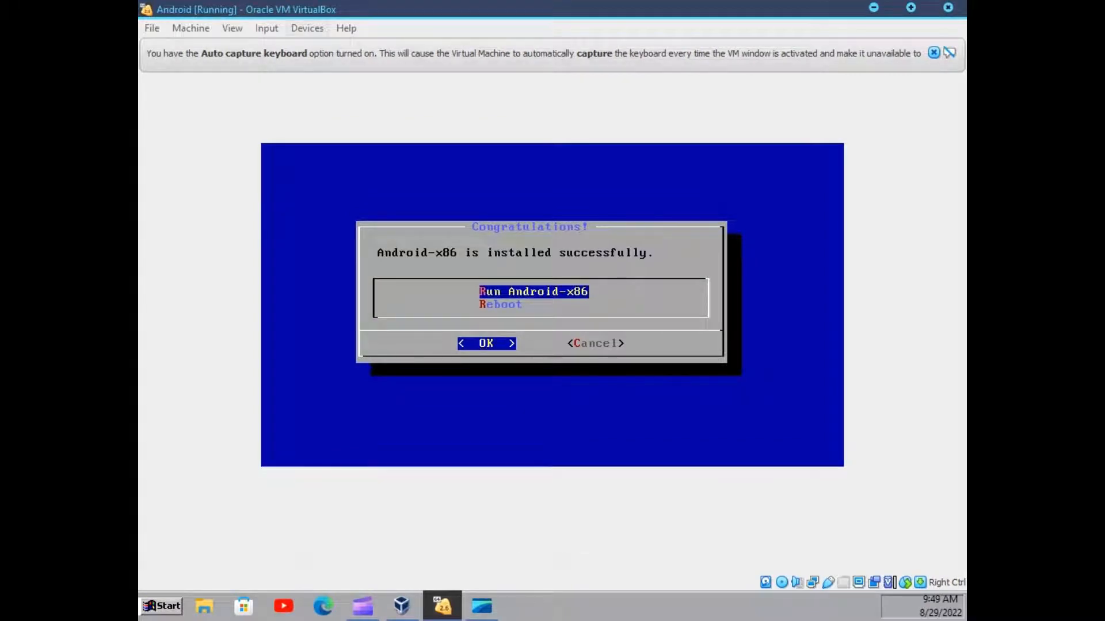
# Check Devices > Optical Drives, then choose Run Android-x86 to boot the installed system
pyautogui.click(306, 28)
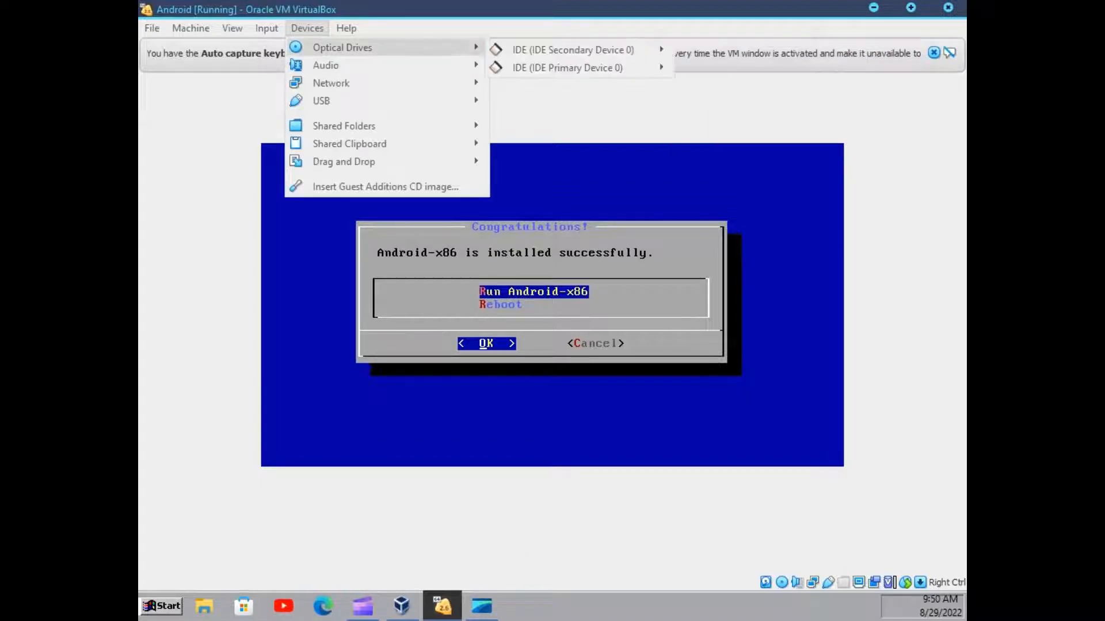
pyautogui.moveTo(567, 67)
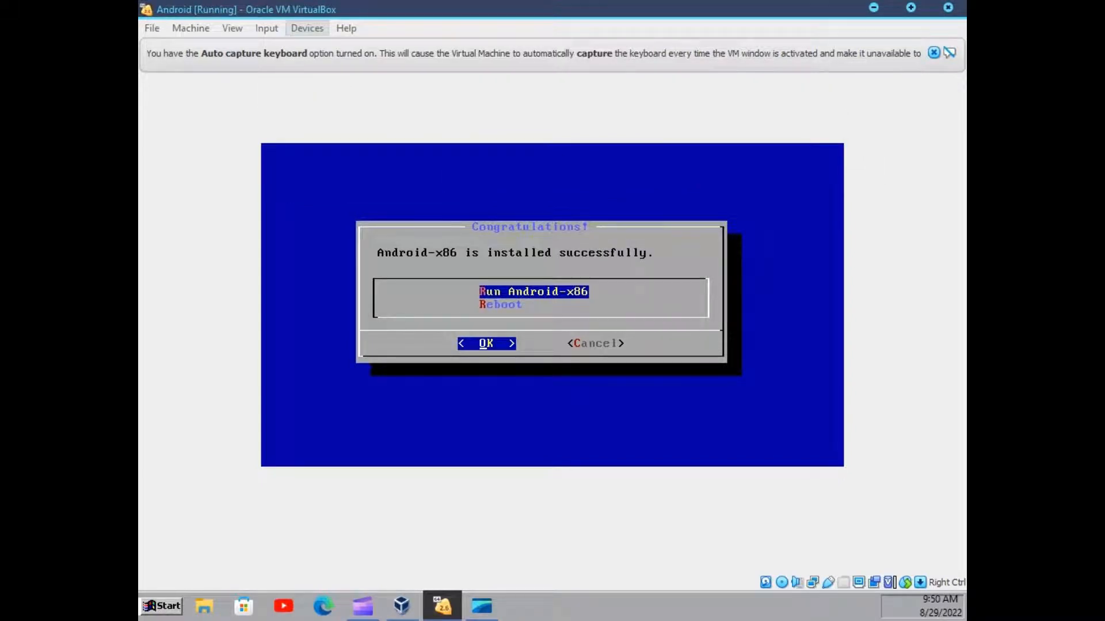
pyautogui.click(307, 28)
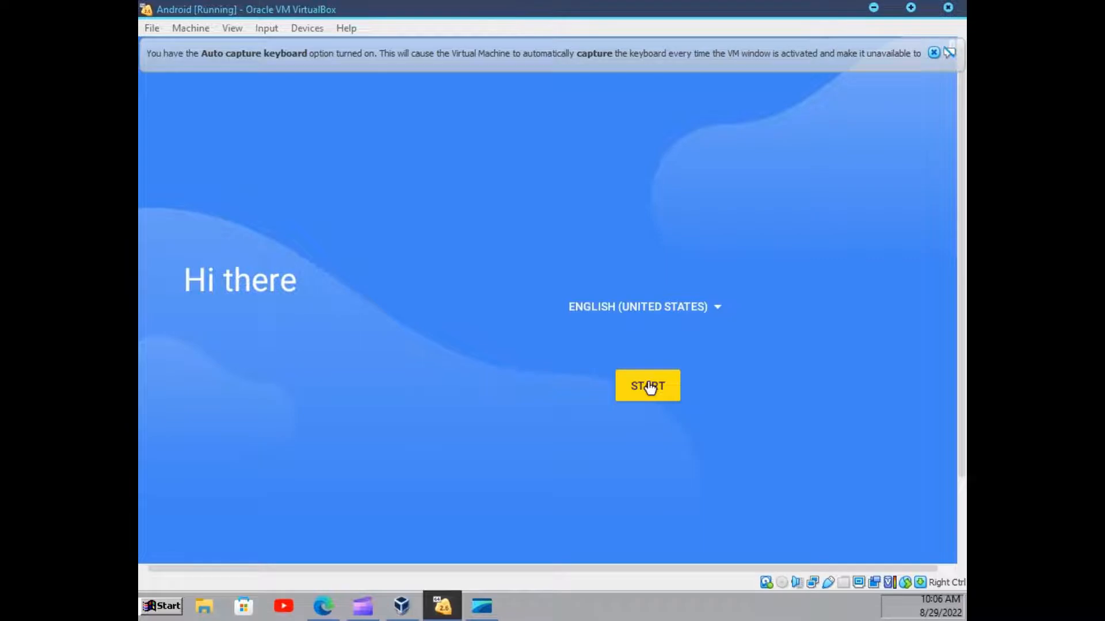
# Press START on the Hi there screen and skip Wi-Fi to reach Date & time
pyautogui.click(646, 385)
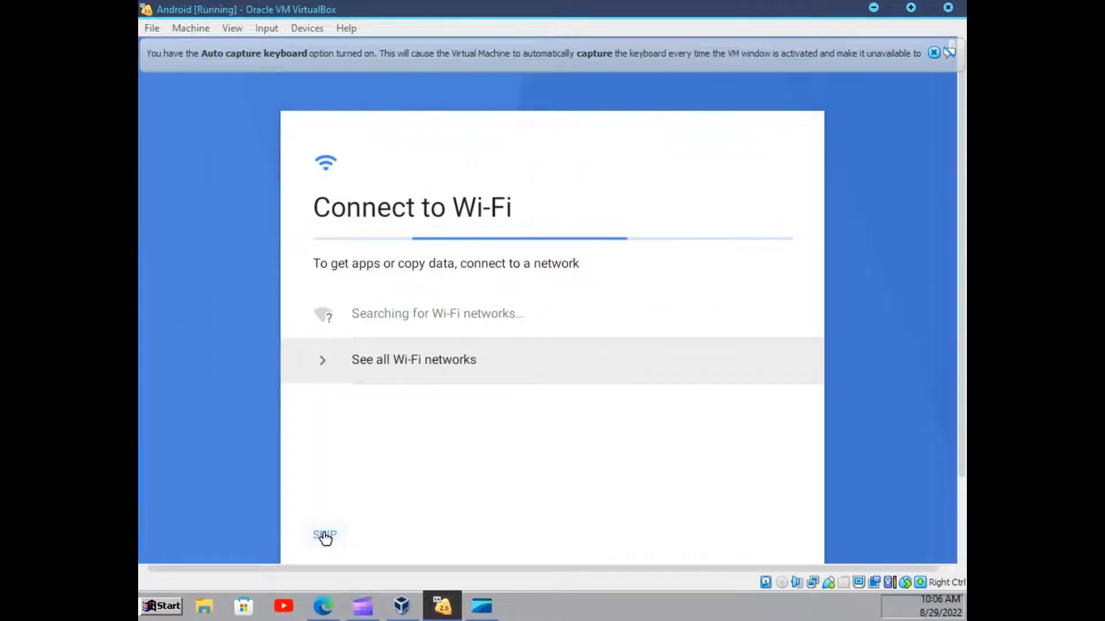
pyautogui.moveTo(371, 439)
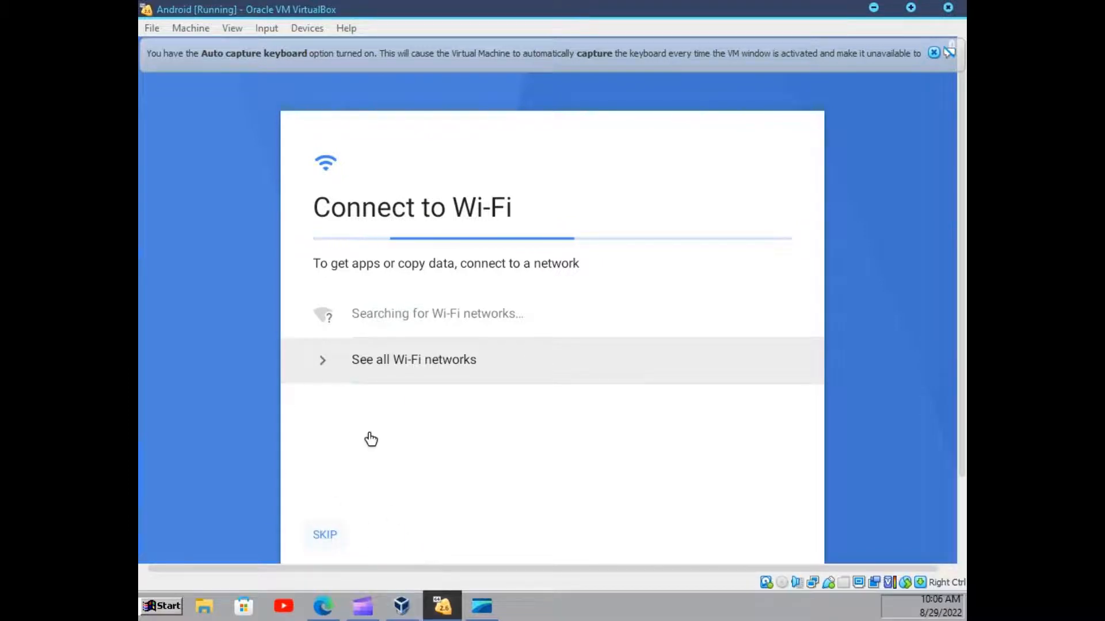
pyautogui.click(324, 534)
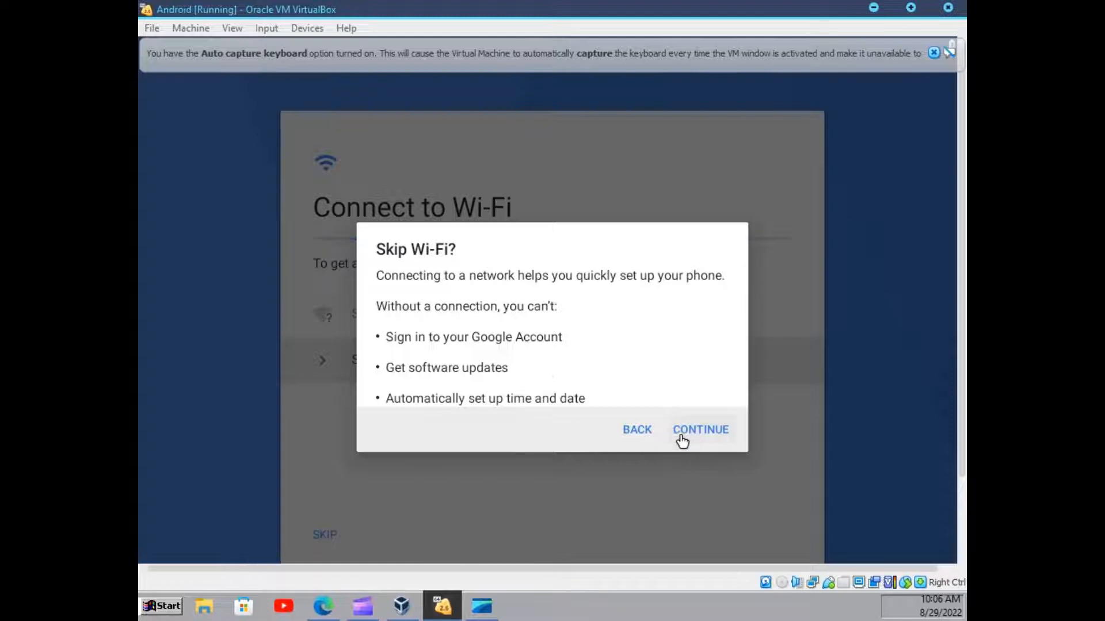
pyautogui.click(701, 430)
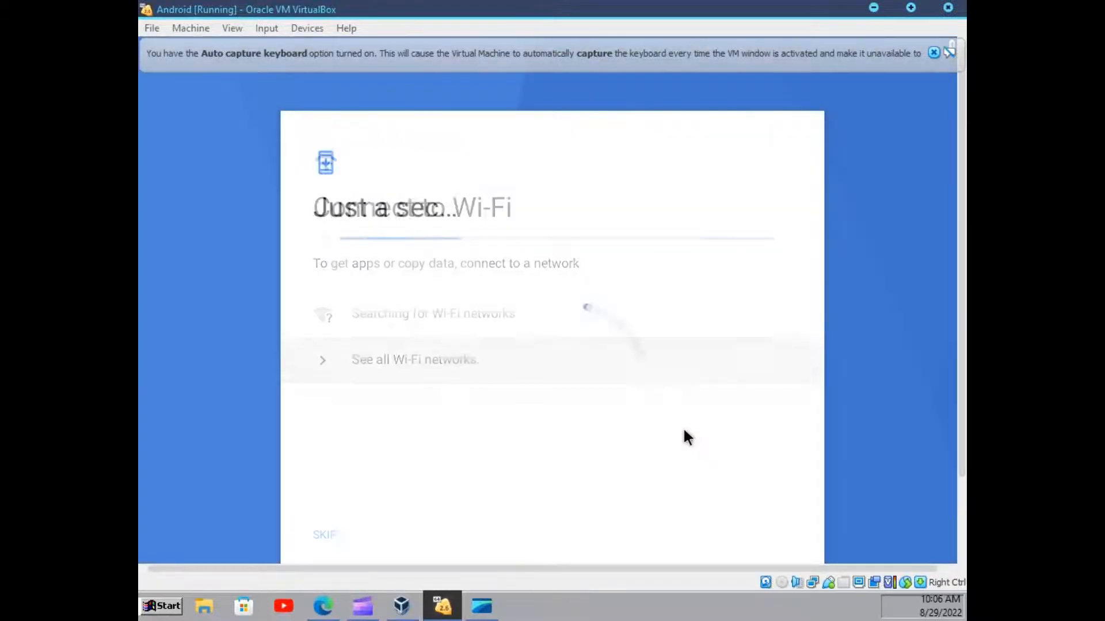
pyautogui.click(325, 534)
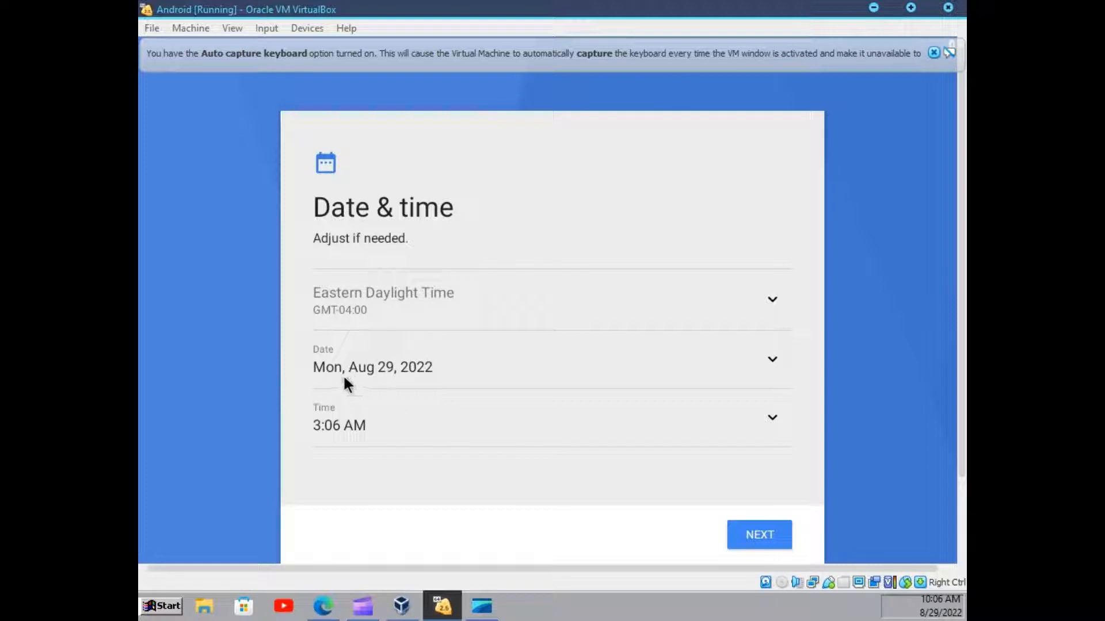
pyautogui.moveTo(483, 266)
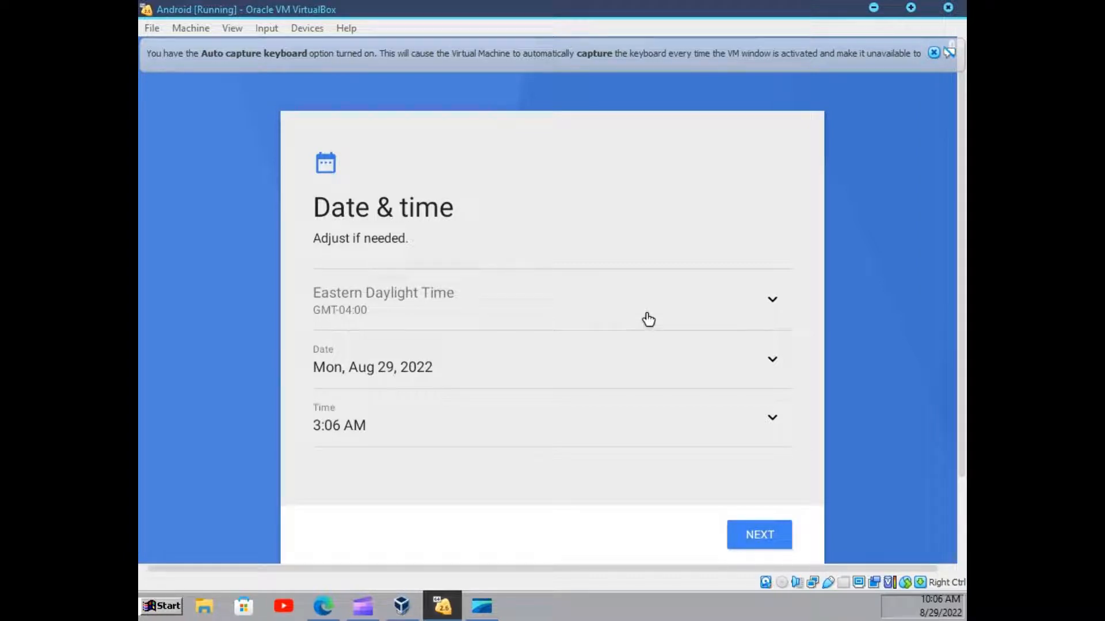
# Disable Use location and Wi‑Fi/Bluetooth scanning, accept Google services, and skip screen lock setup
pyautogui.click(759, 534)
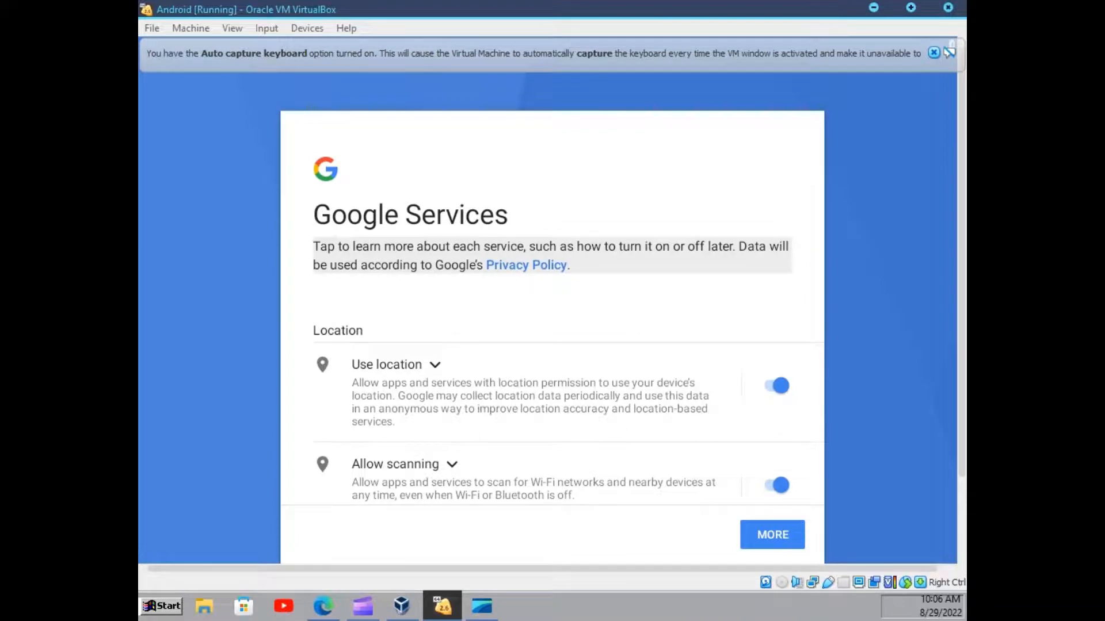
pyautogui.click(775, 385)
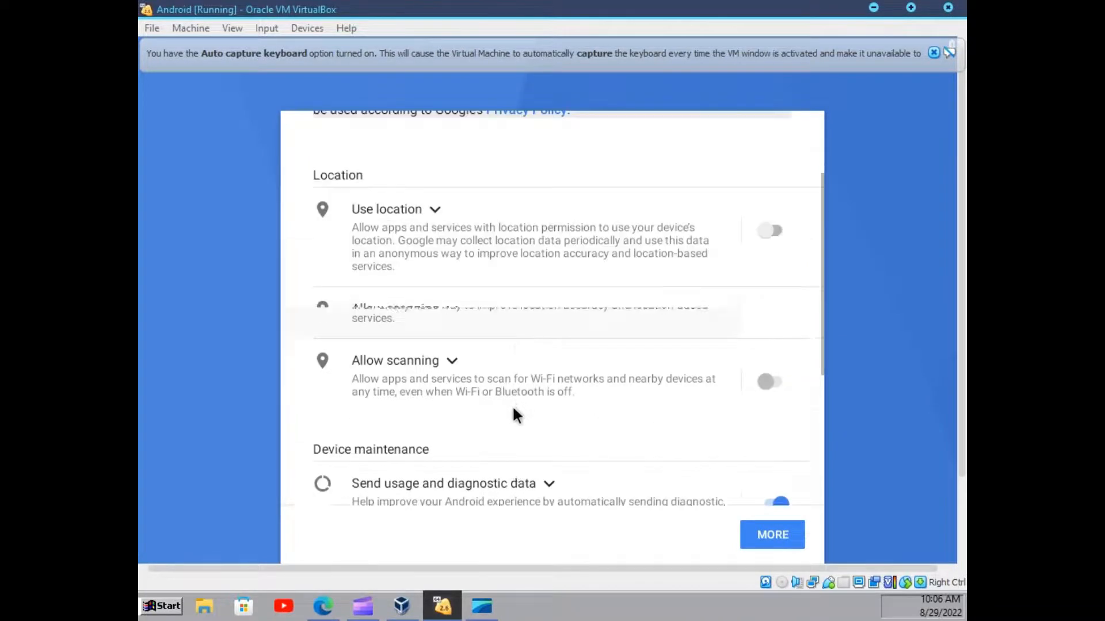
pyautogui.scroll(-3)
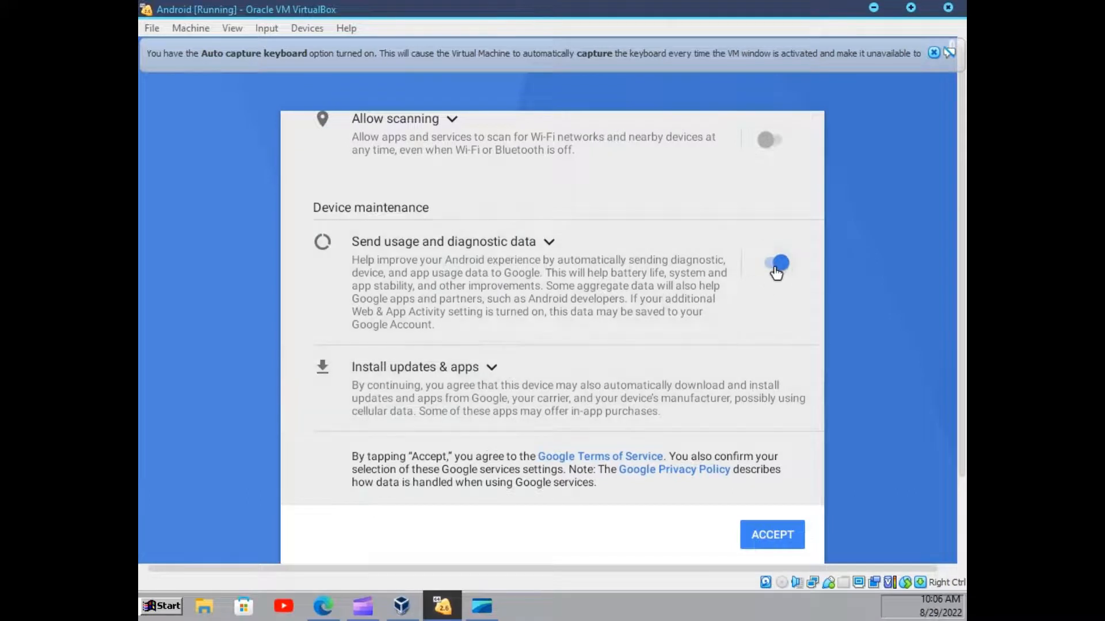
pyautogui.click(771, 534)
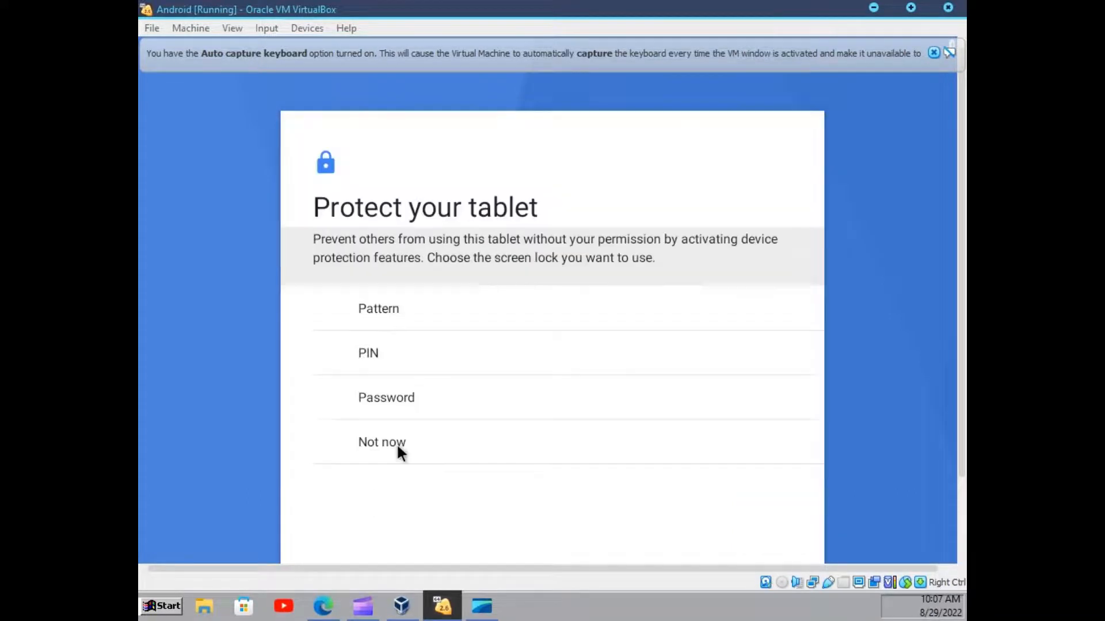
pyautogui.moveTo(418, 449)
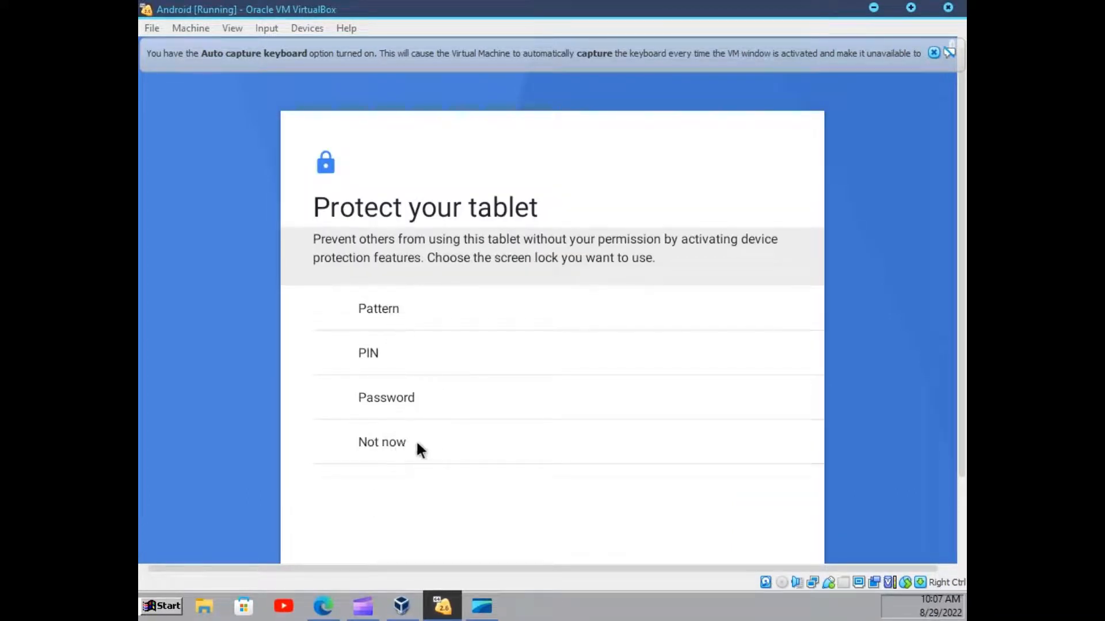
pyautogui.moveTo(398, 451)
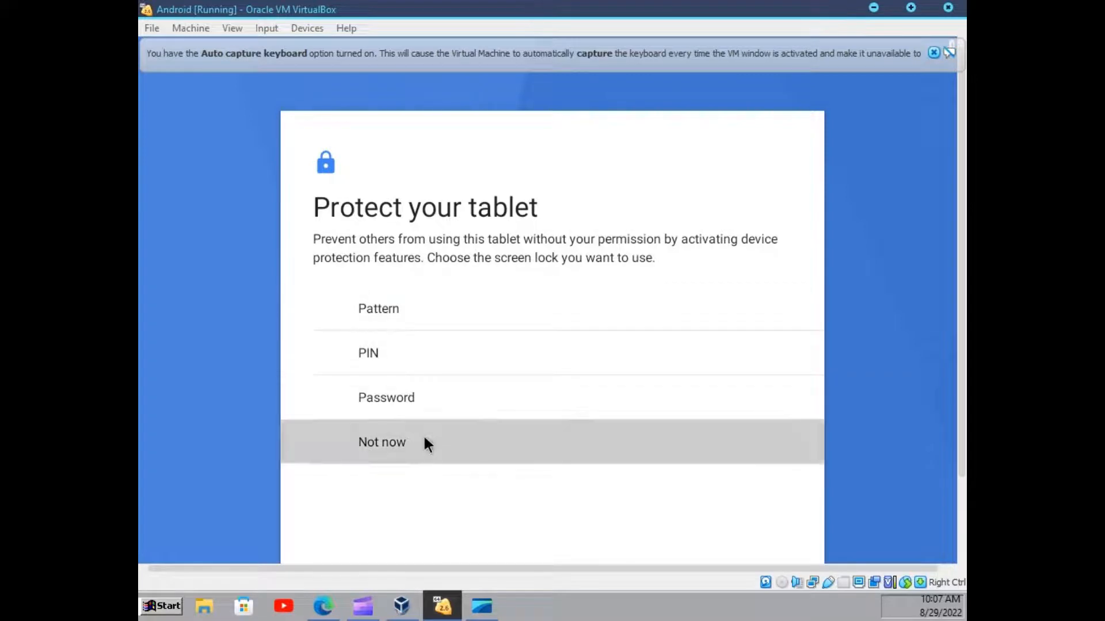
pyautogui.click(382, 442)
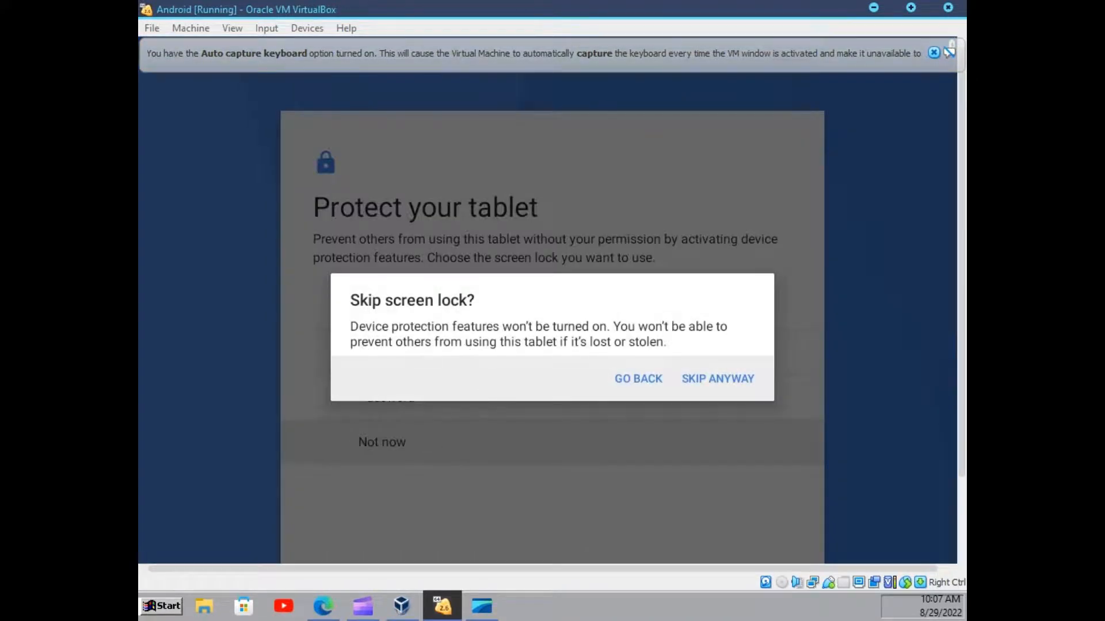
pyautogui.click(717, 379)
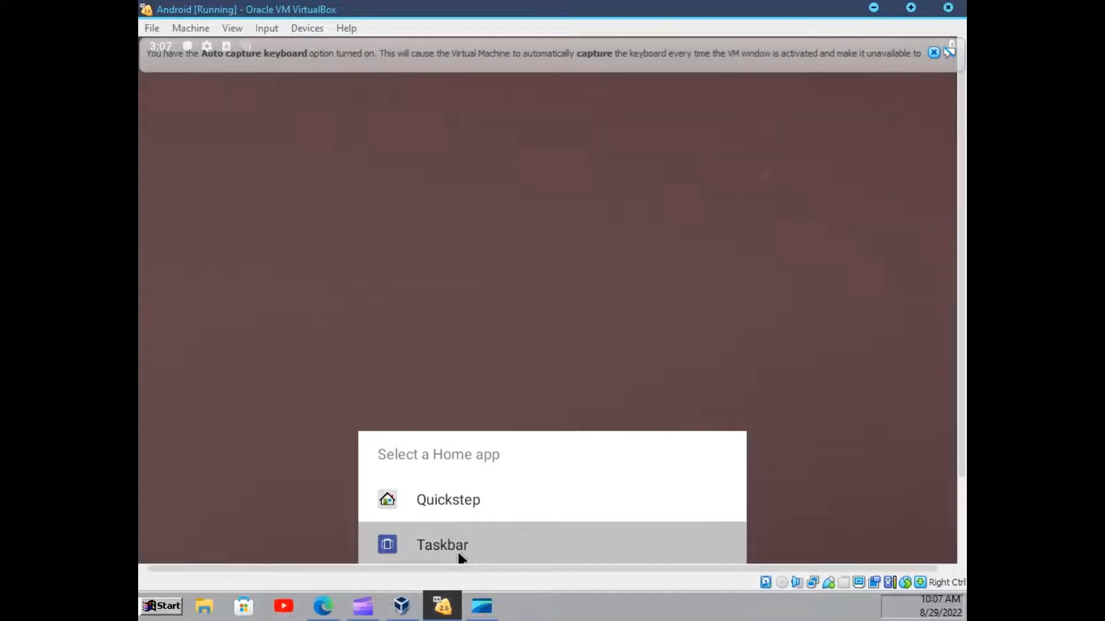
# Choose Taskbar in the Select a Home app chooser and confirm it
pyautogui.click(442, 545)
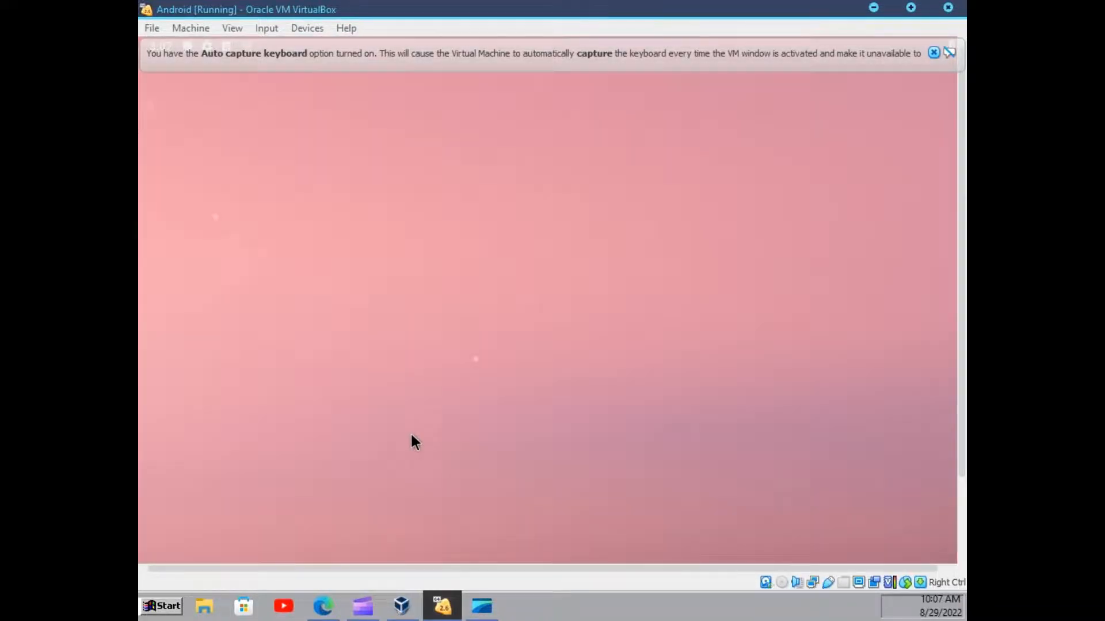
pyautogui.click(933, 52)
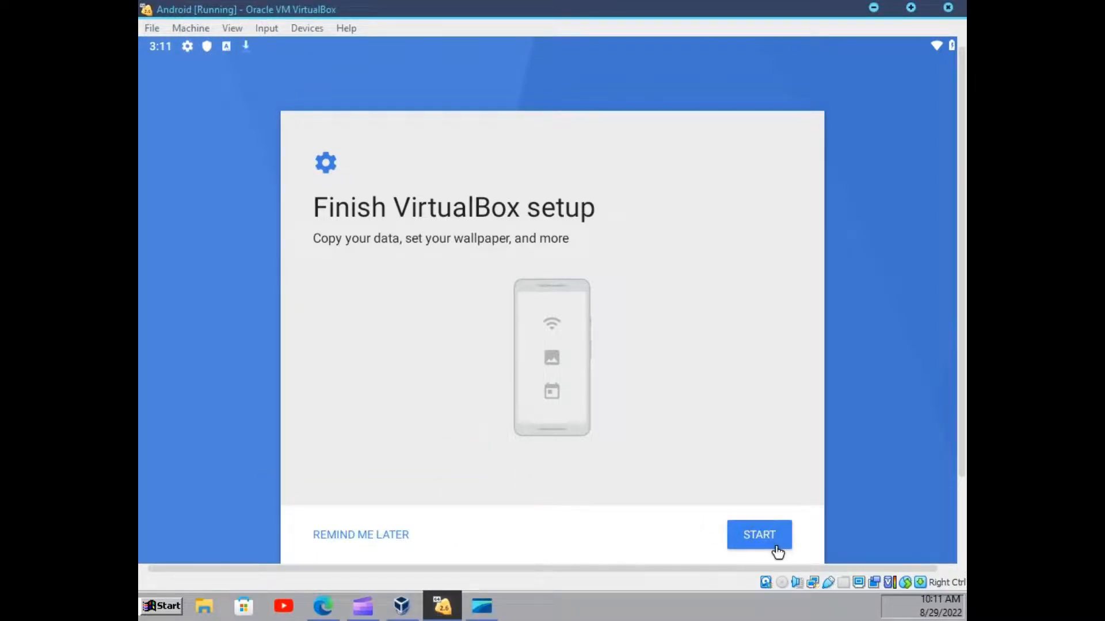
# Start Finish VirtualBox setup and decline copying data from another device
pyautogui.click(759, 534)
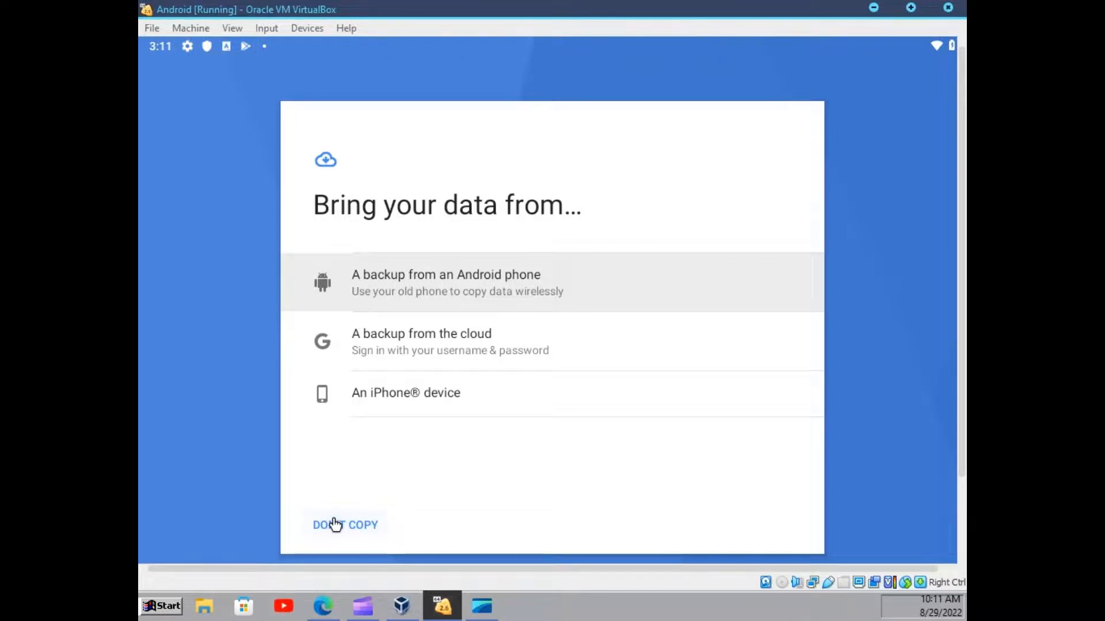
pyautogui.click(345, 525)
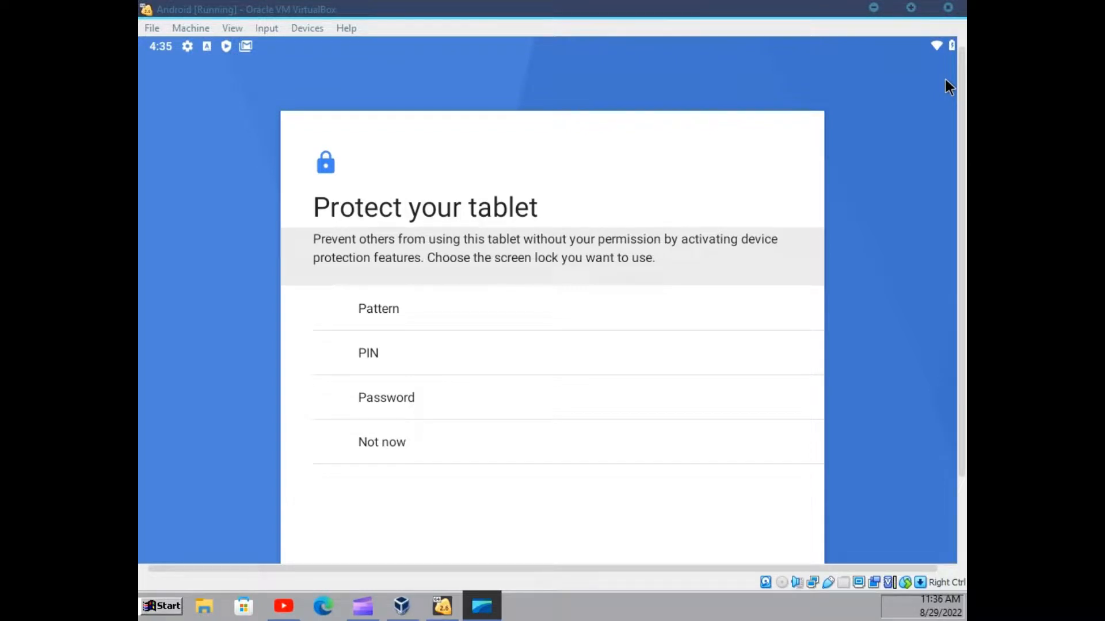
pyautogui.moveTo(358, 263)
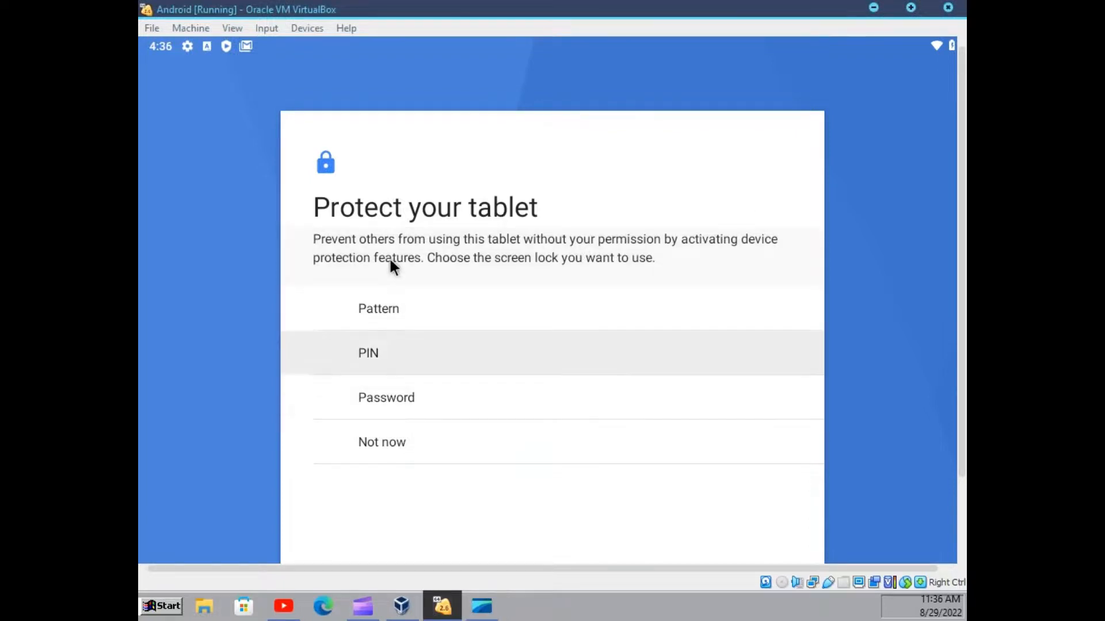
# Choose a PIN screen lock and confirm the re-entered PIN
pyautogui.click(367, 353)
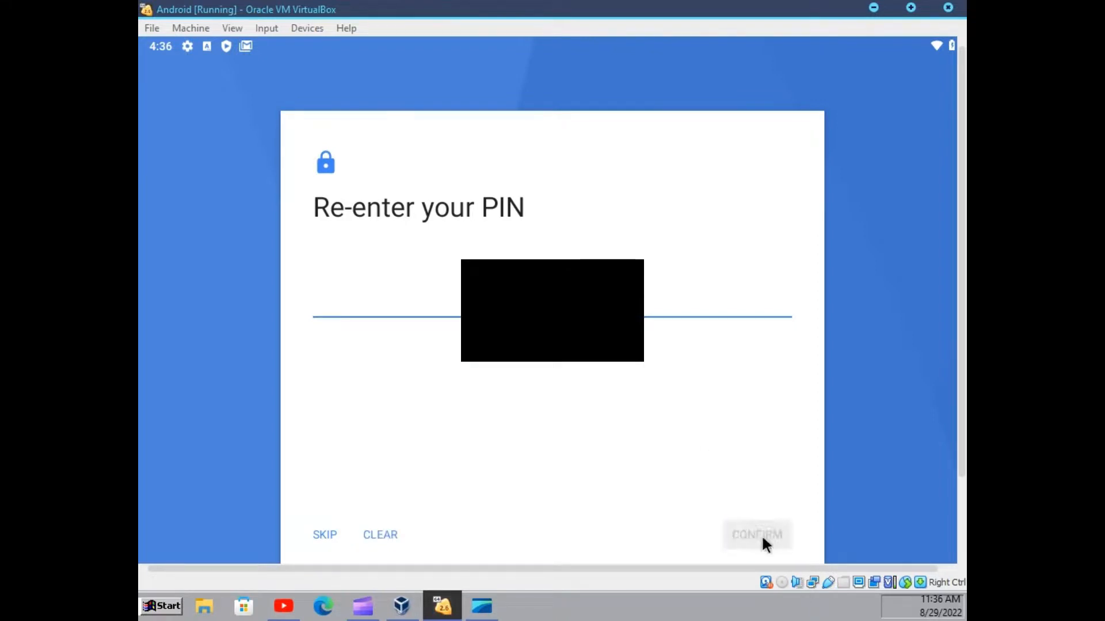
pyautogui.click(756, 534)
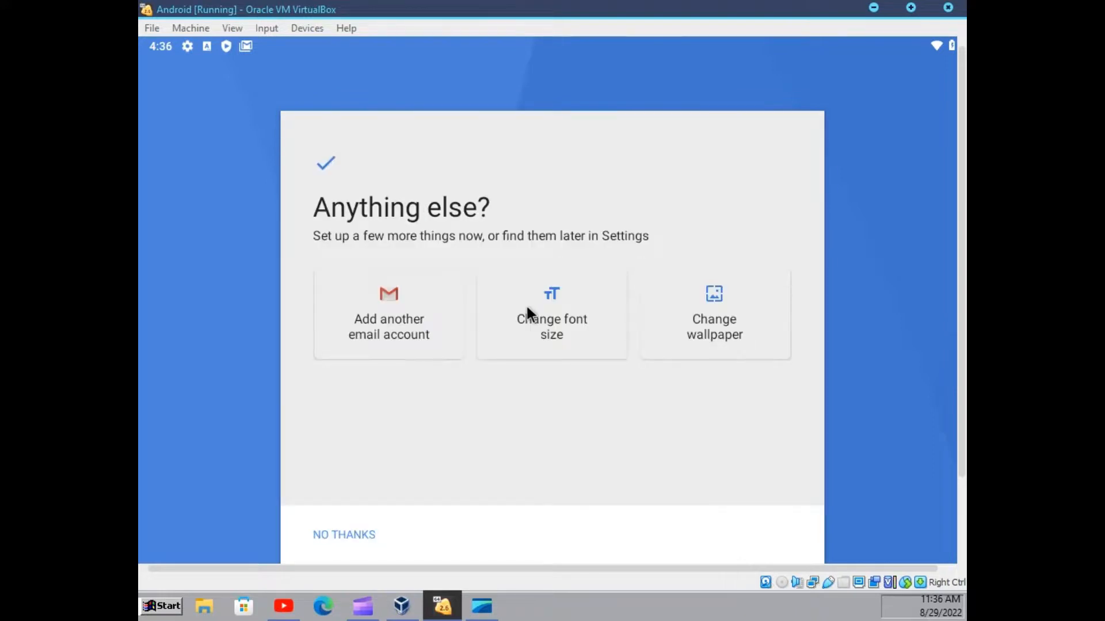
pyautogui.moveTo(307, 294)
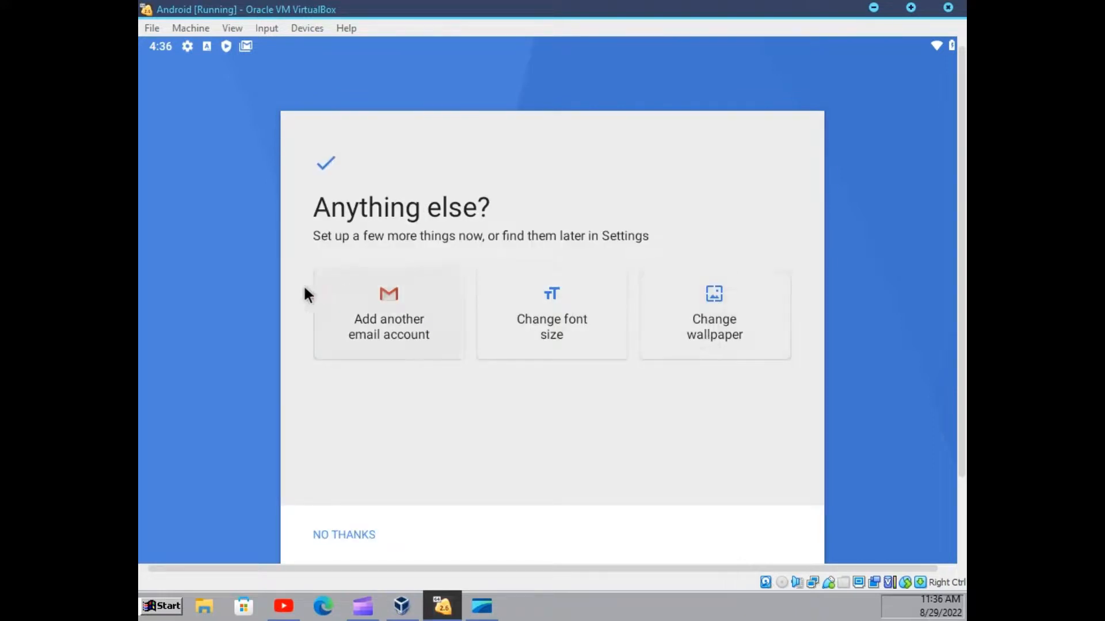
pyautogui.moveTo(680, 295)
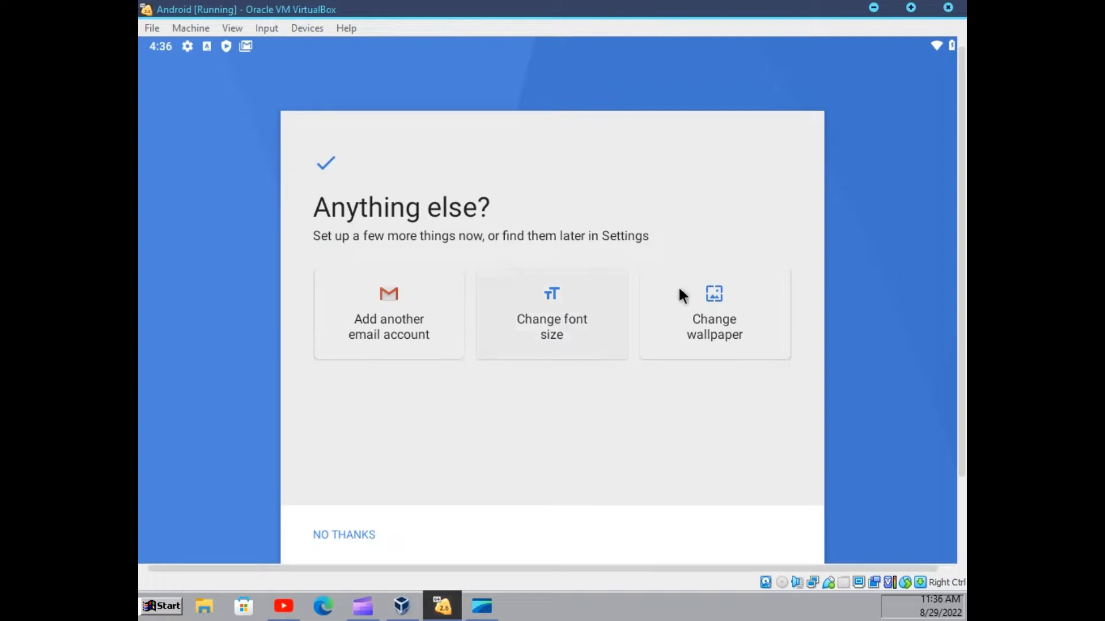
pyautogui.moveTo(471, 293)
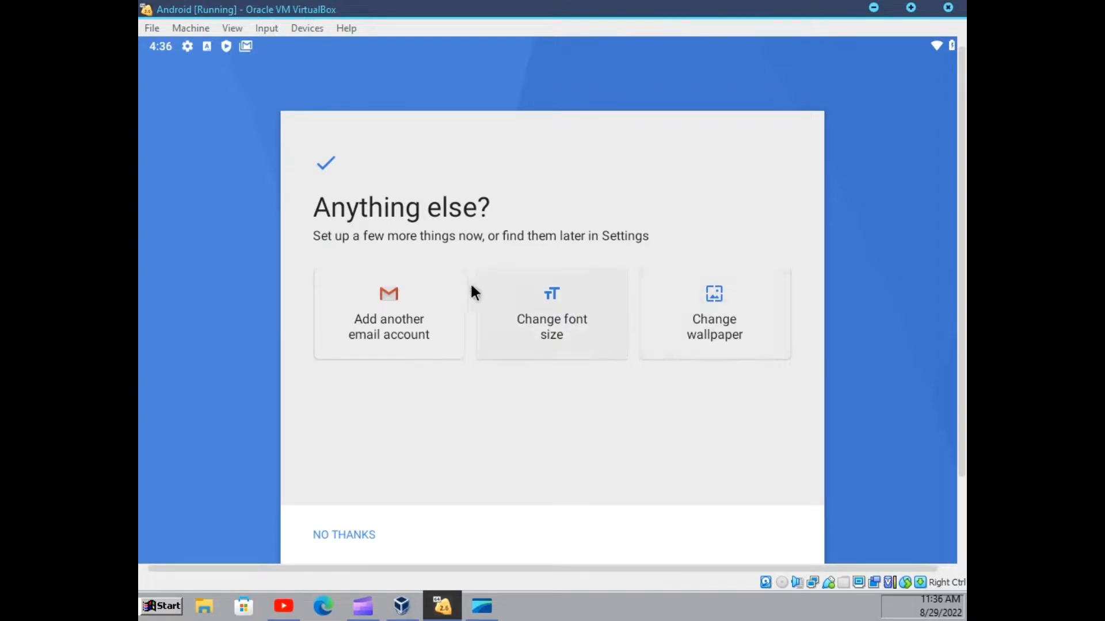
pyautogui.moveTo(729, 338)
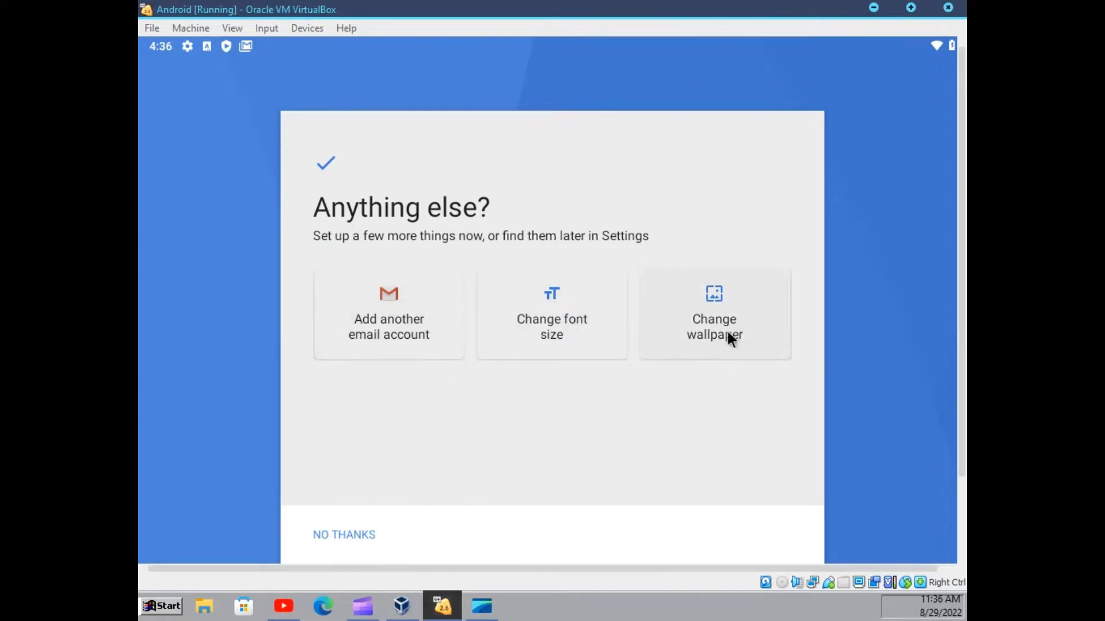
# Dismiss the Anything else? extras with No thanks
pyautogui.click(343, 534)
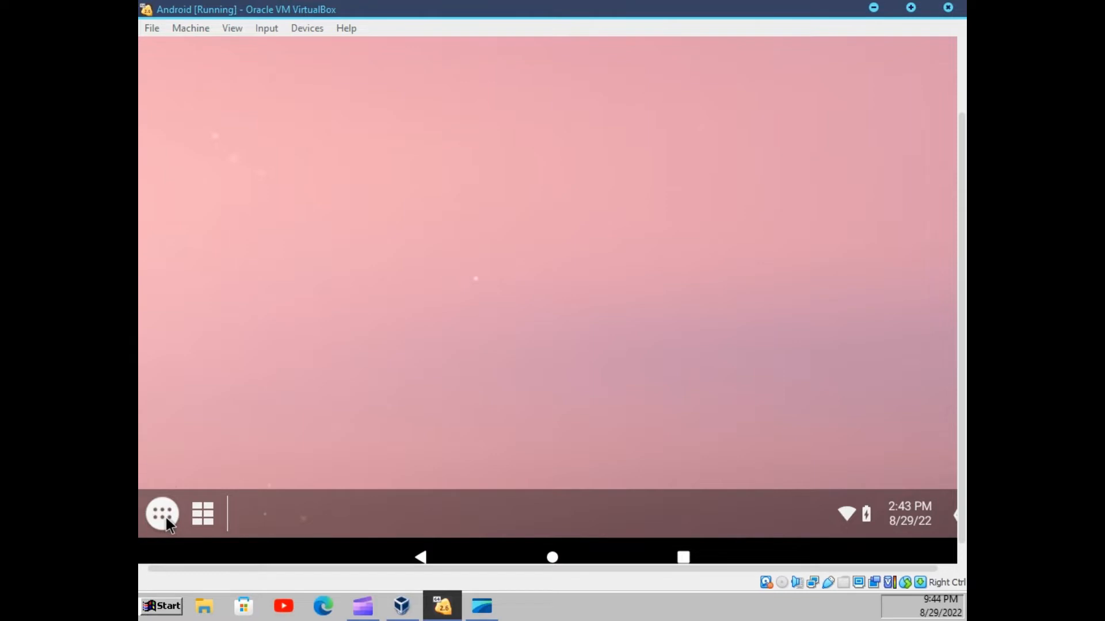
pyautogui.moveTo(376, 204)
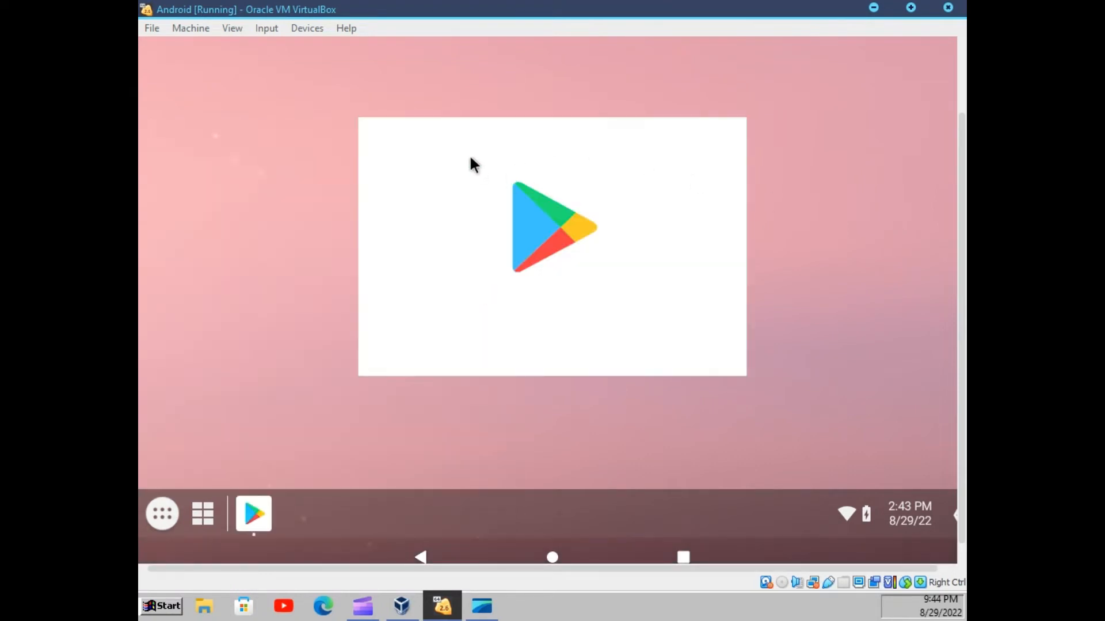
pyautogui.moveTo(144, 379)
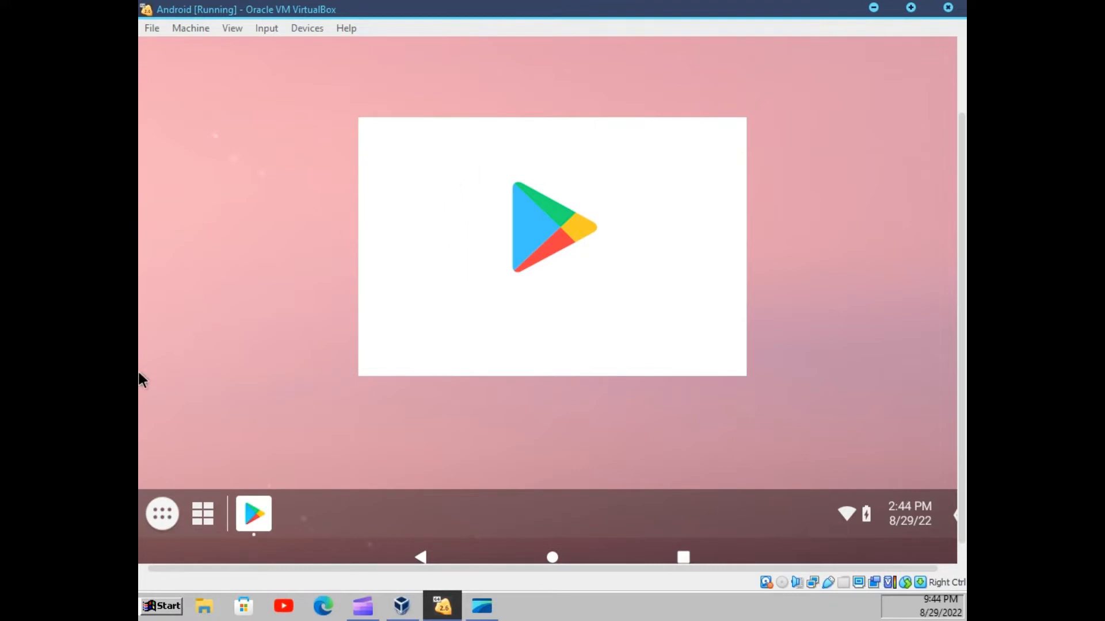
pyautogui.moveTo(415, 277)
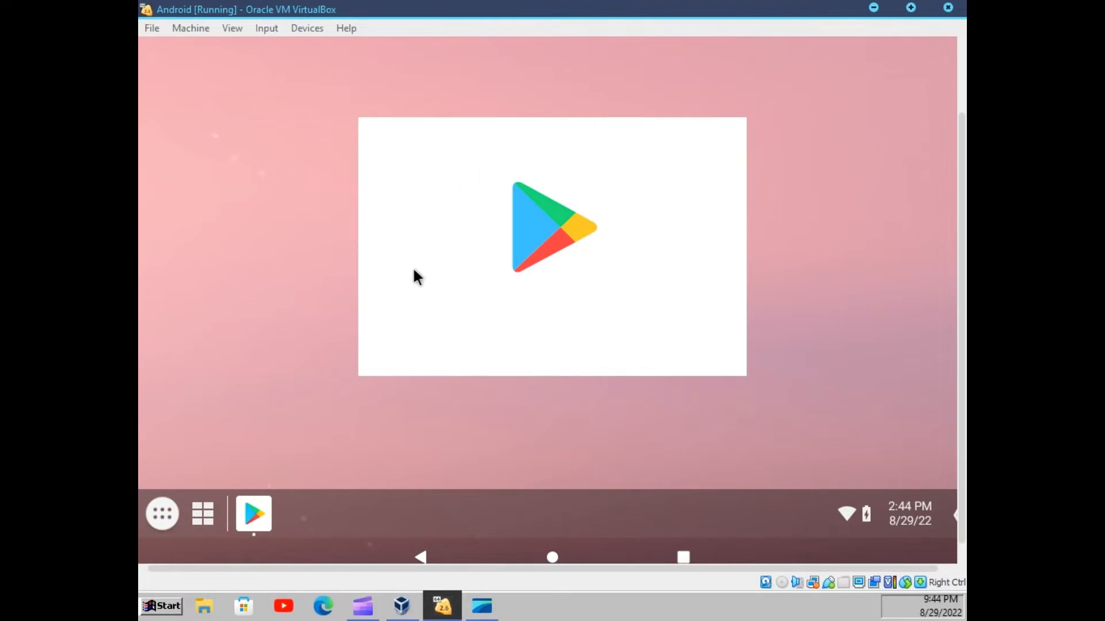